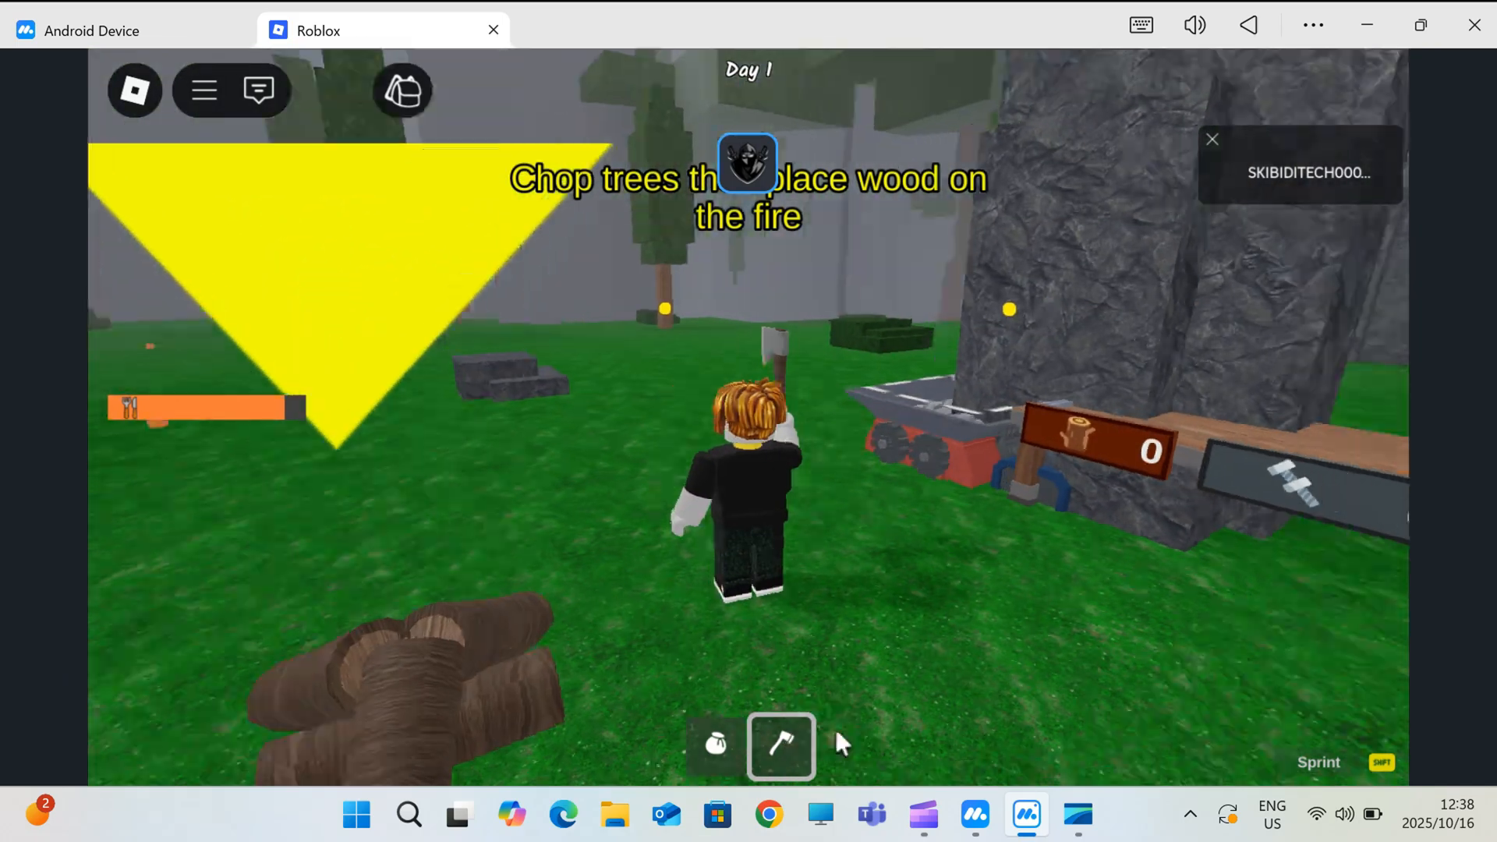
Browse Delta's saved scripts, settings and home tabs, then run the 99 Nights hub script.
{"action": "left_click", "coordinate": [1357, 318]}
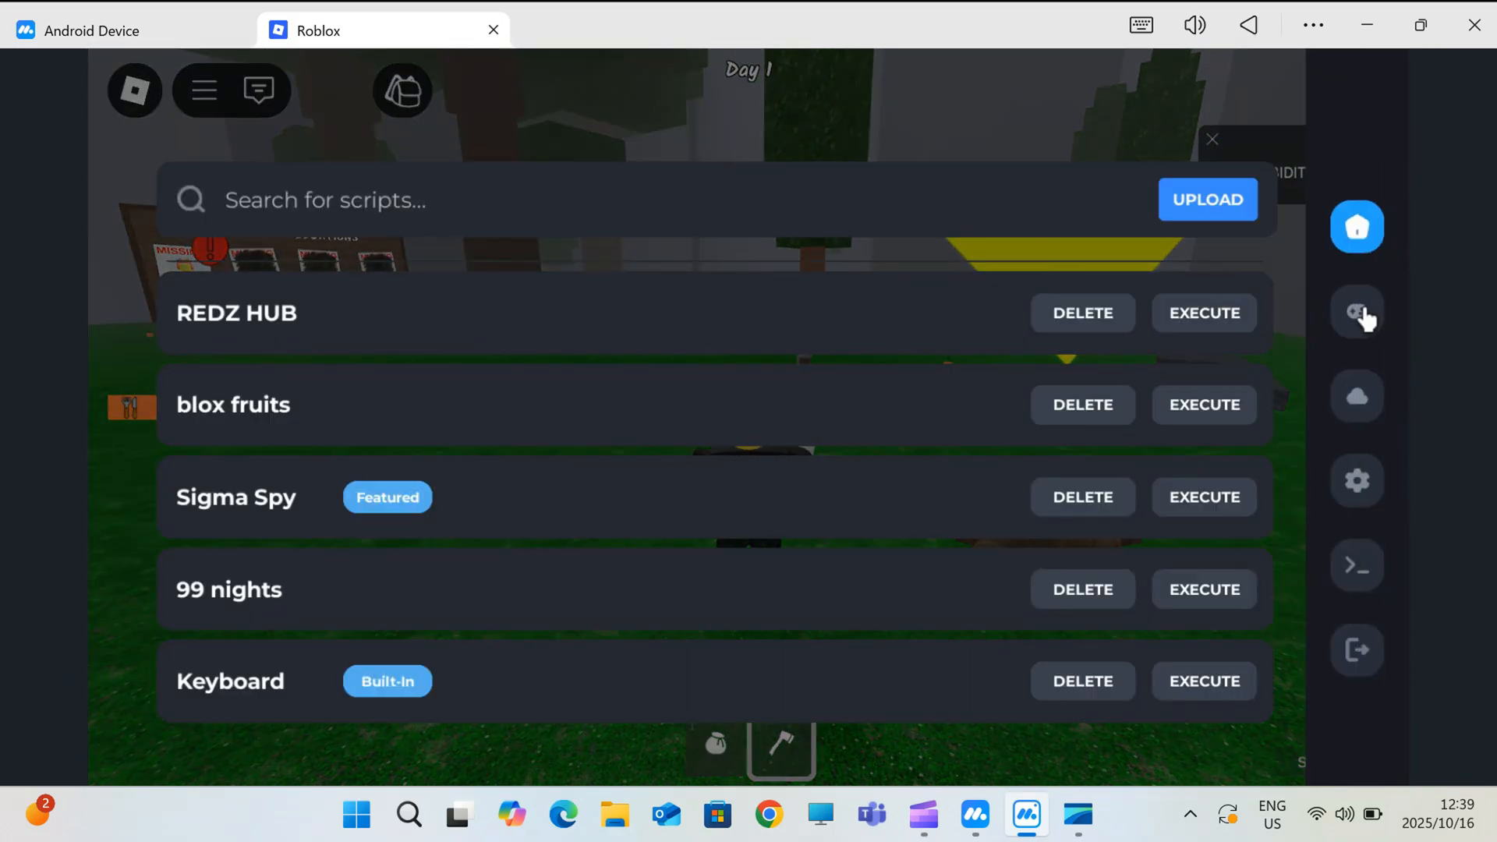
{"action": "left_click", "coordinate": [1357, 482]}
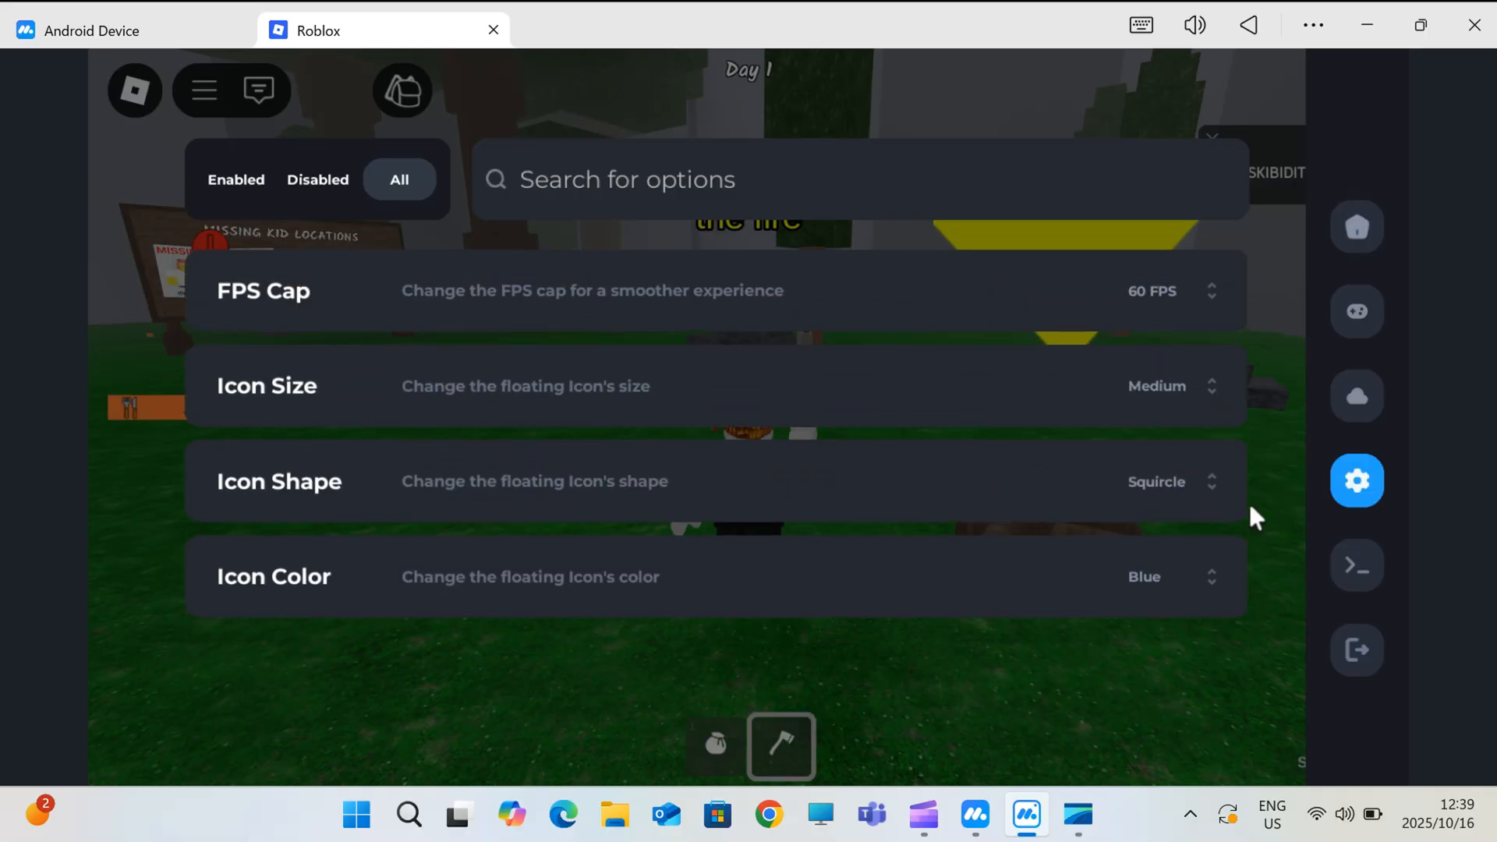
{"action": "left_click", "coordinate": [1357, 227]}
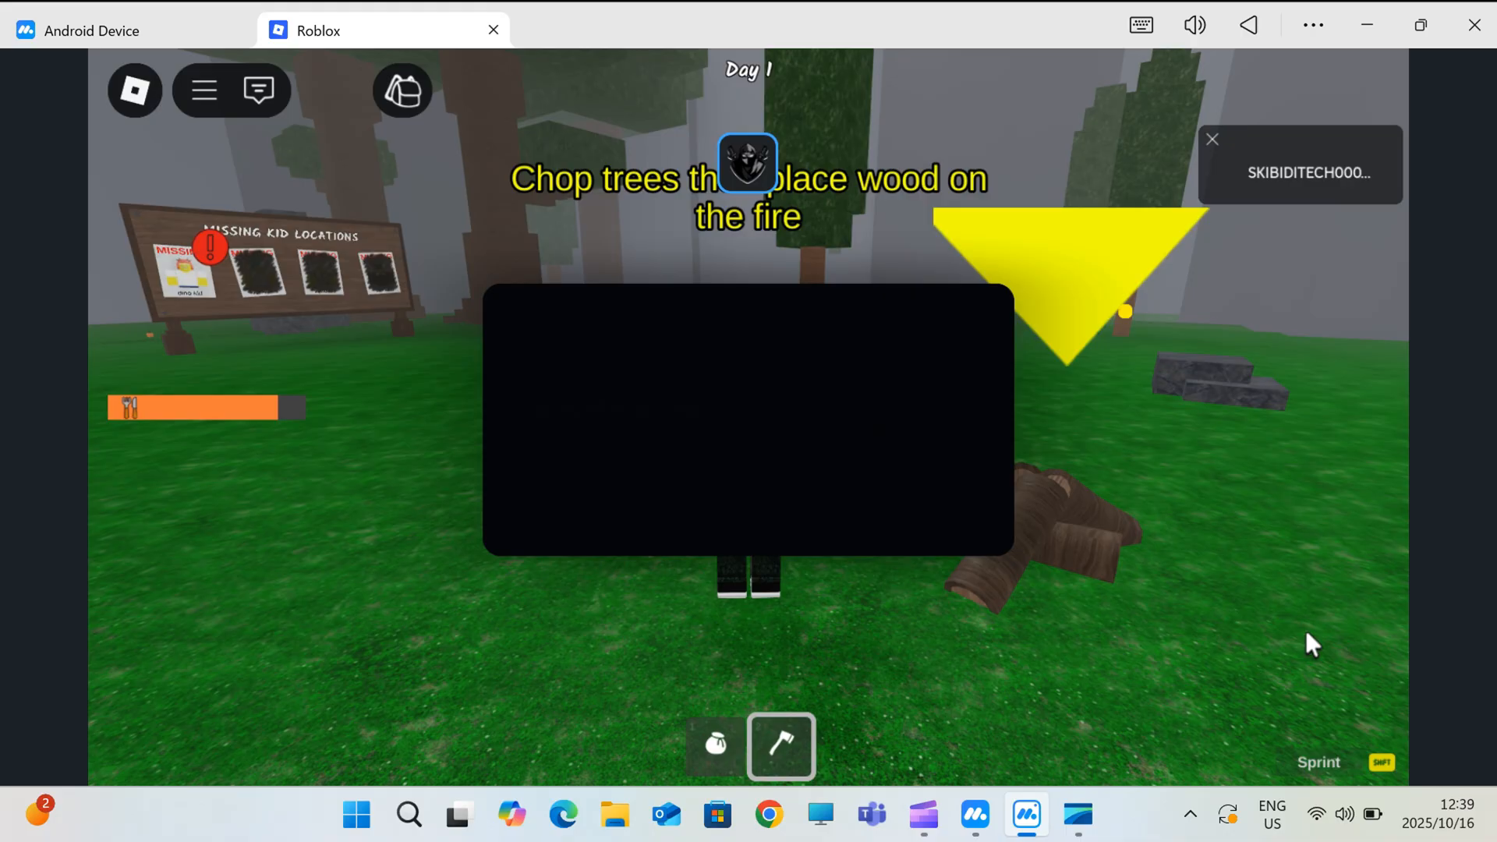
View the hub's Auto and Bring Items tabs and toggle bringing the selected item.
{"action": "left_click", "coordinate": [627, 213]}
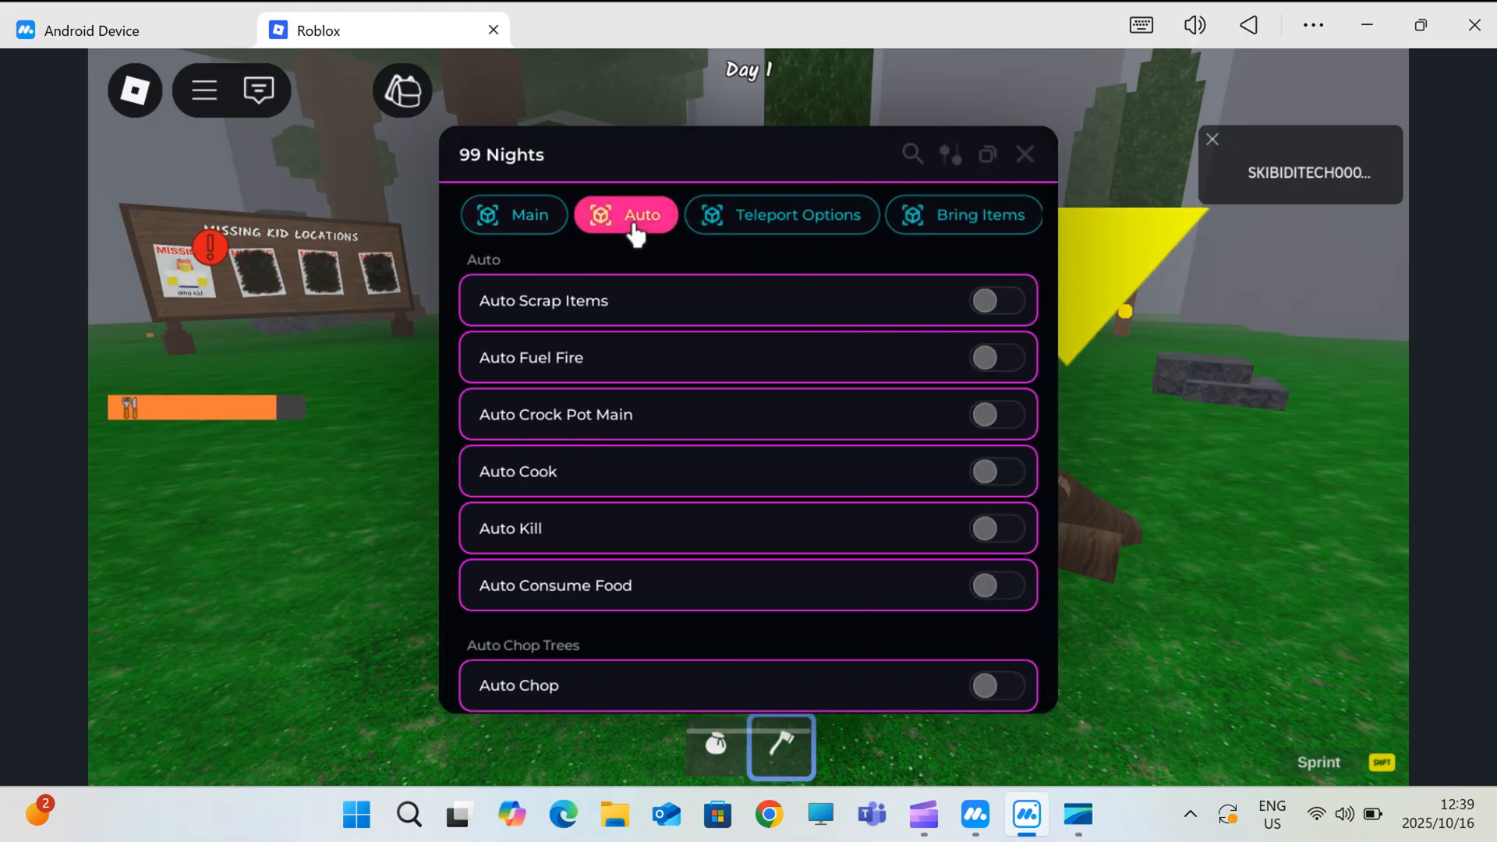
{"action": "left_click", "coordinate": [963, 214]}
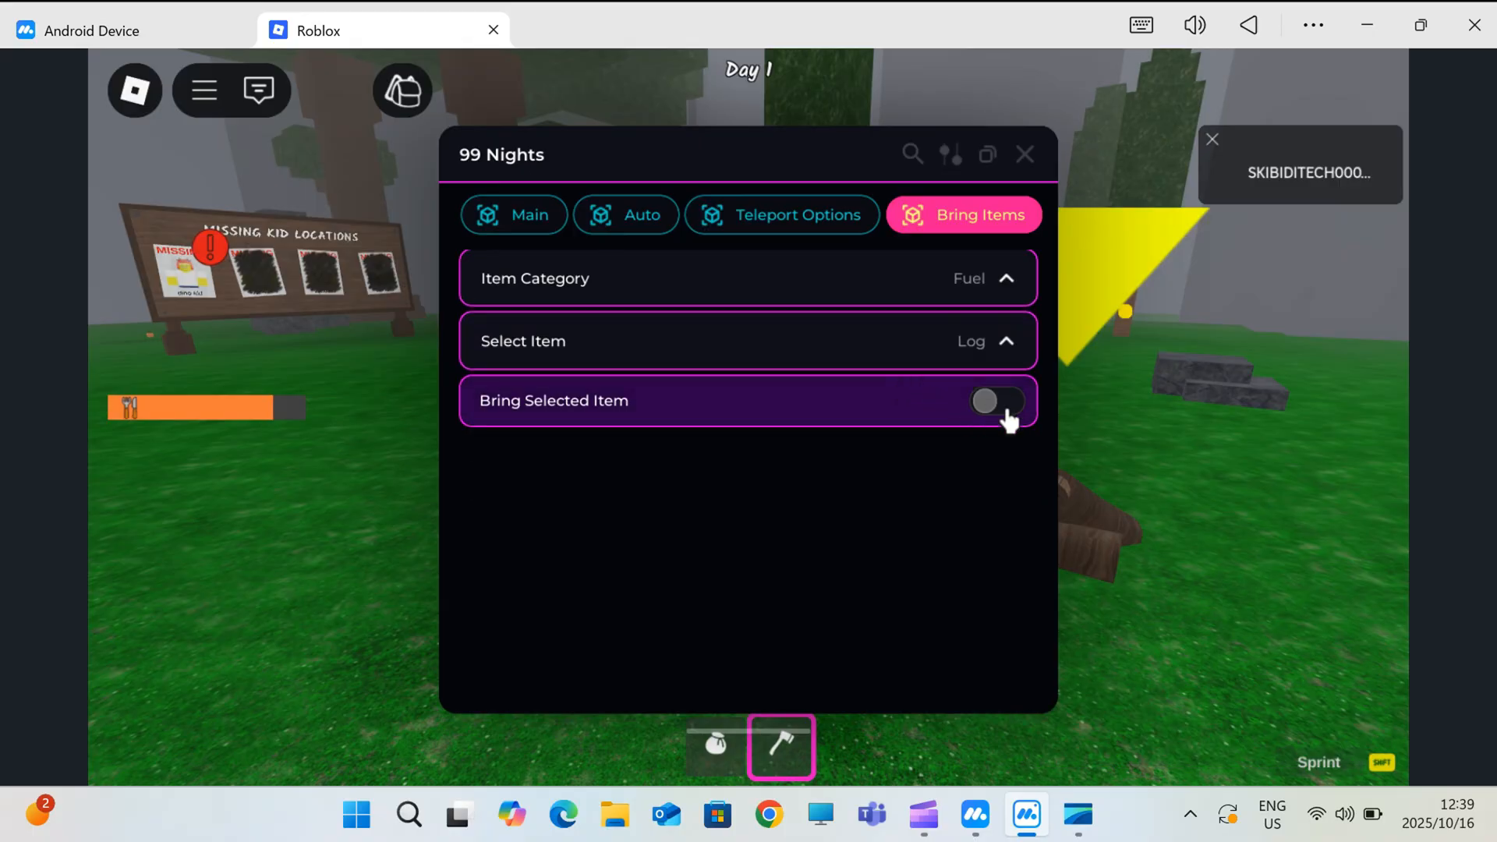
{"action": "left_click", "coordinate": [998, 400]}
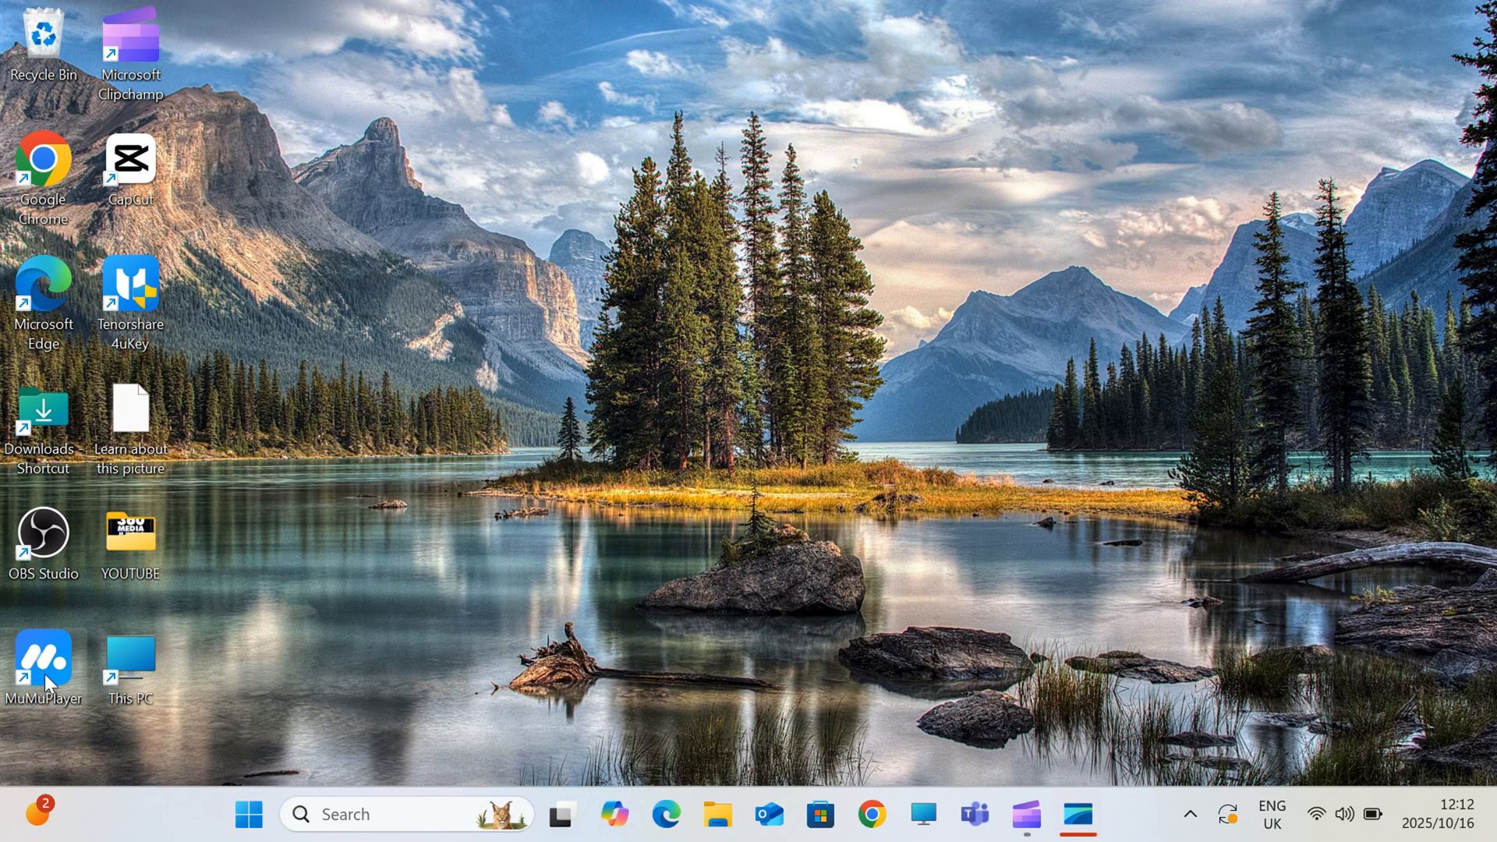
Launch MuMu Player from the desktop and open the Android Device's Device Settings.
{"action": "double_click", "coordinate": [42, 659]}
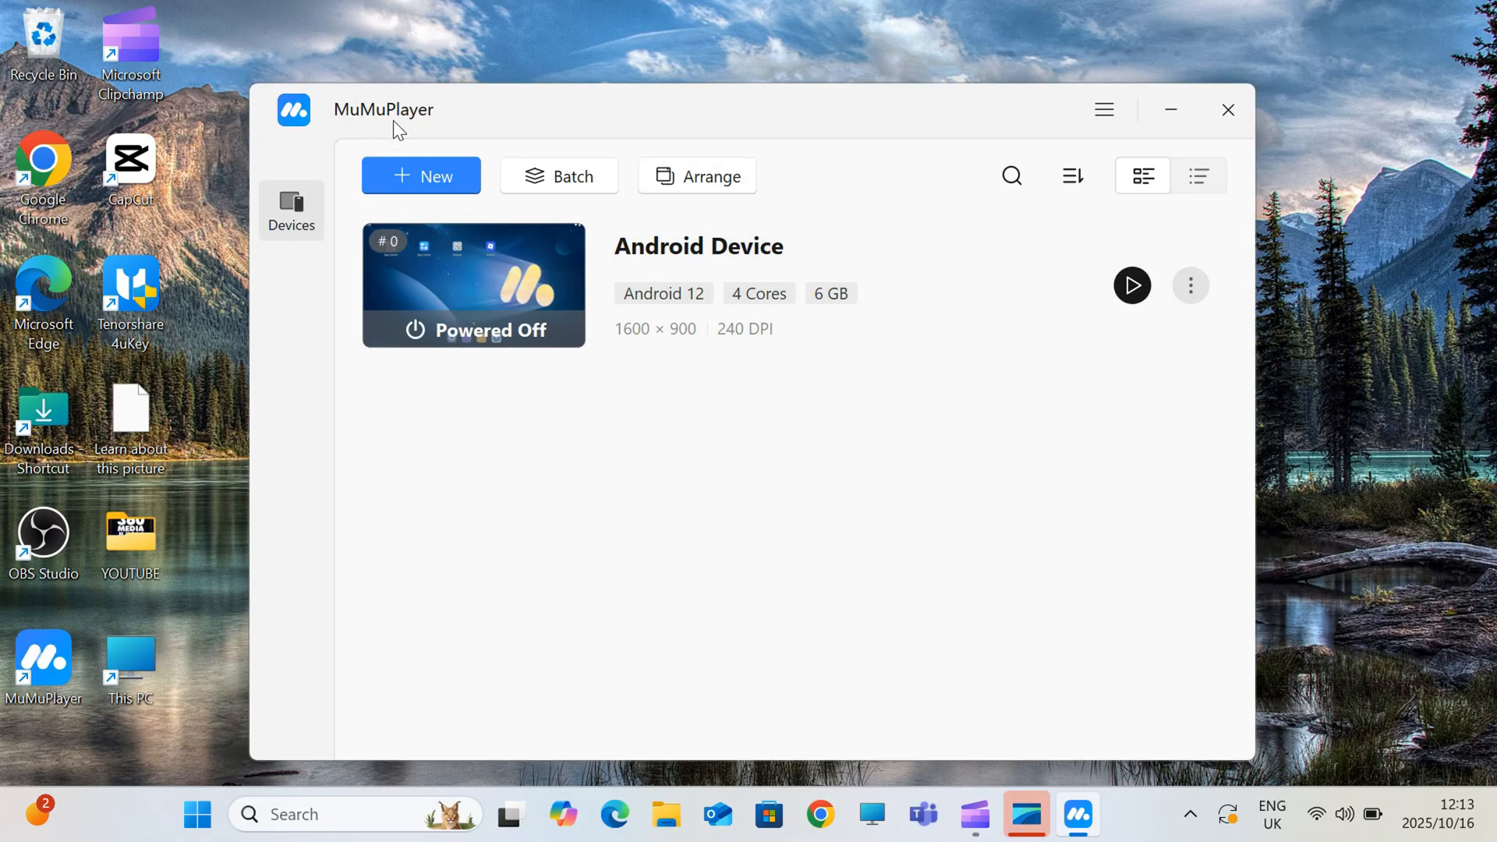
{"action": "left_click", "coordinate": [1190, 284]}
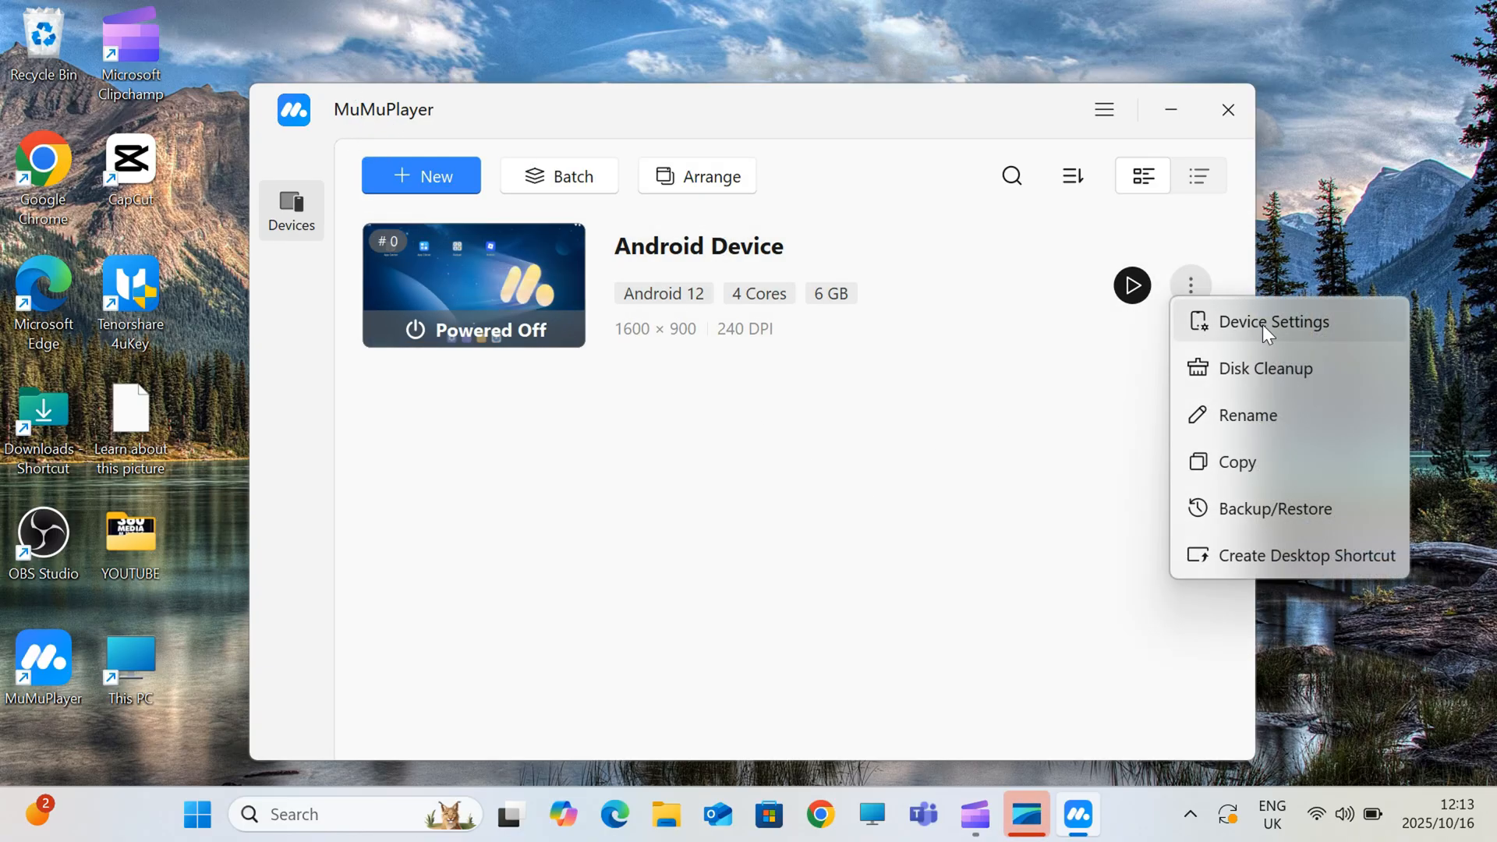
{"action": "left_click", "coordinate": [1271, 321]}
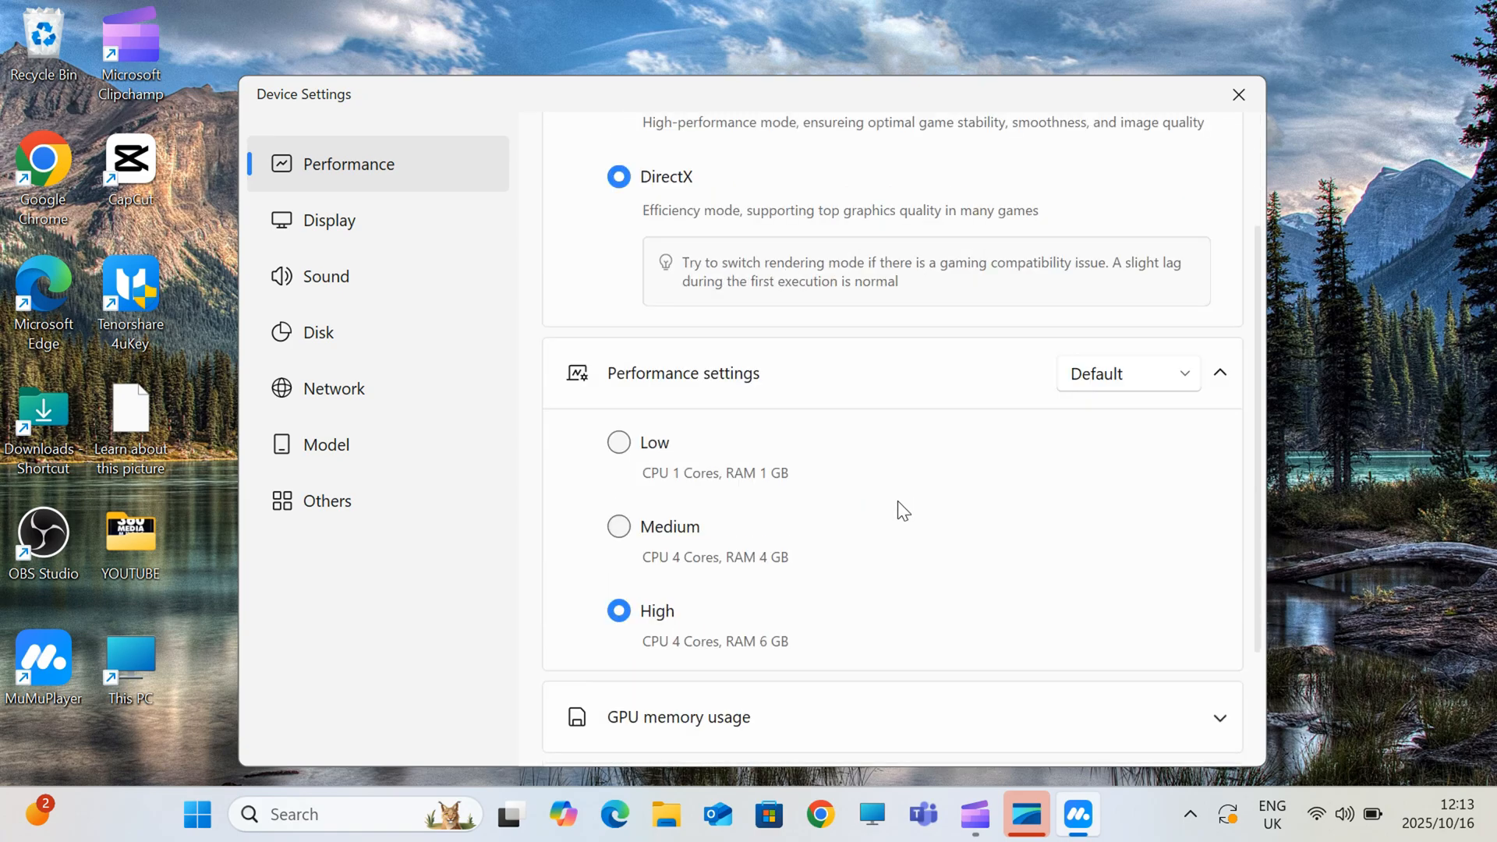
{"action": "scroll", "scroll_direction": "down", "scroll_amount": 3}
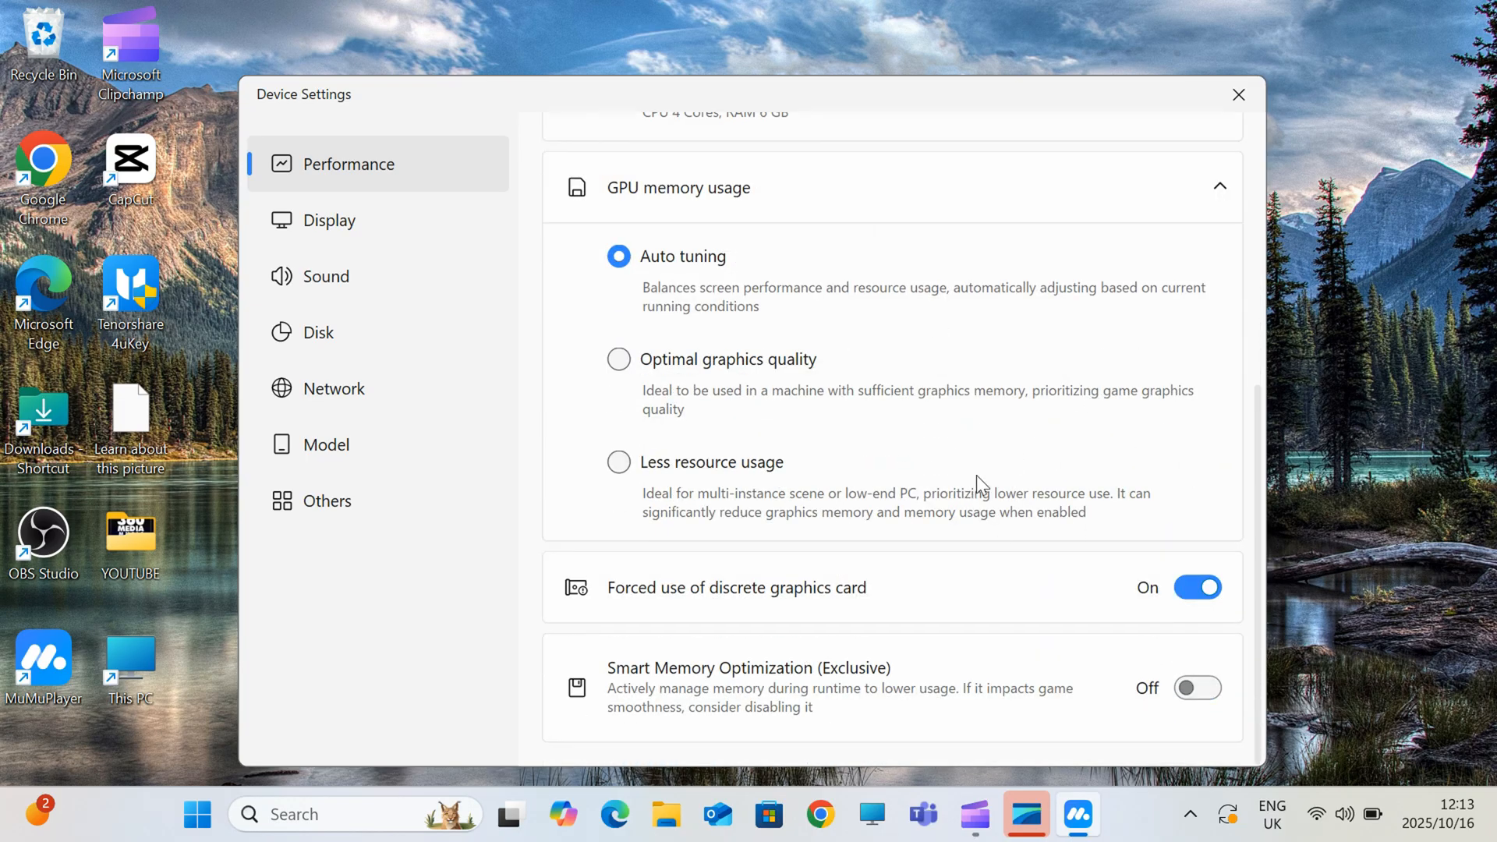
Review the display, sound, disk and network settings tabs without changing anything.
{"action": "left_click", "coordinate": [329, 220]}
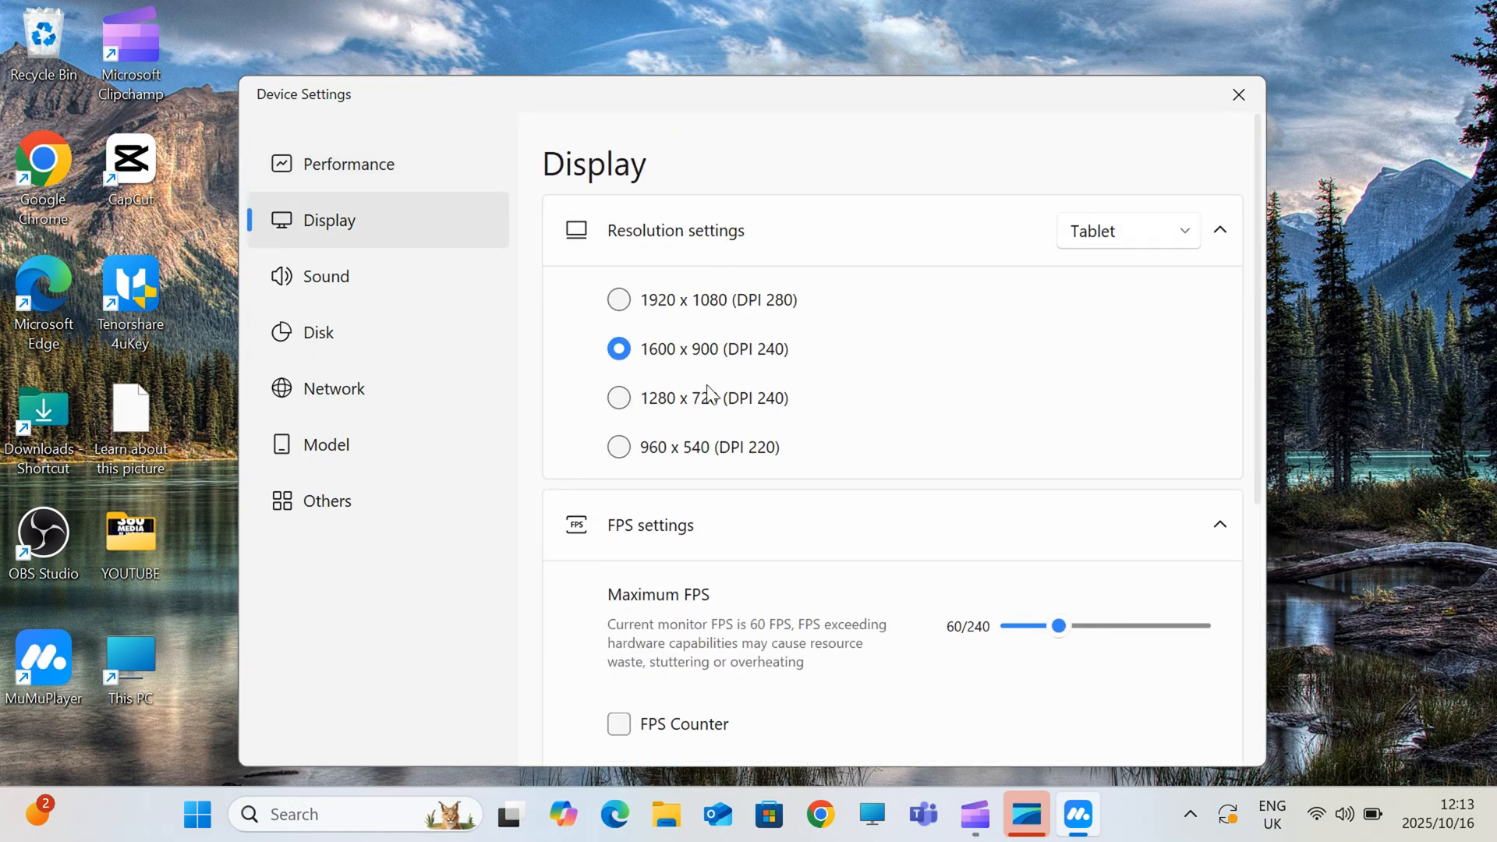
{"action": "left_click", "coordinate": [1126, 231]}
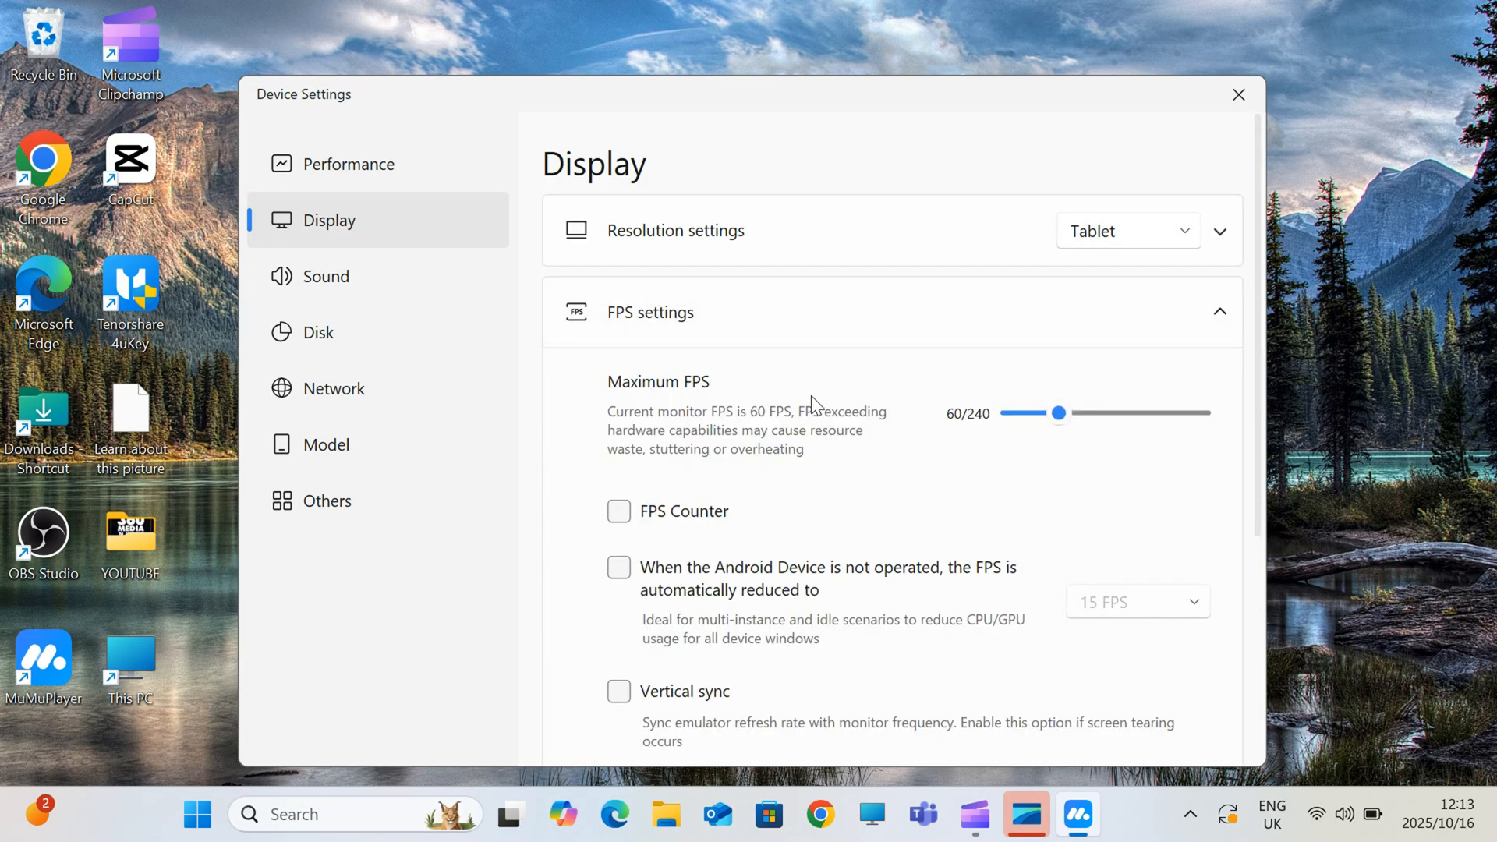
{"action": "scroll", "scroll_direction": "down", "scroll_amount": 3}
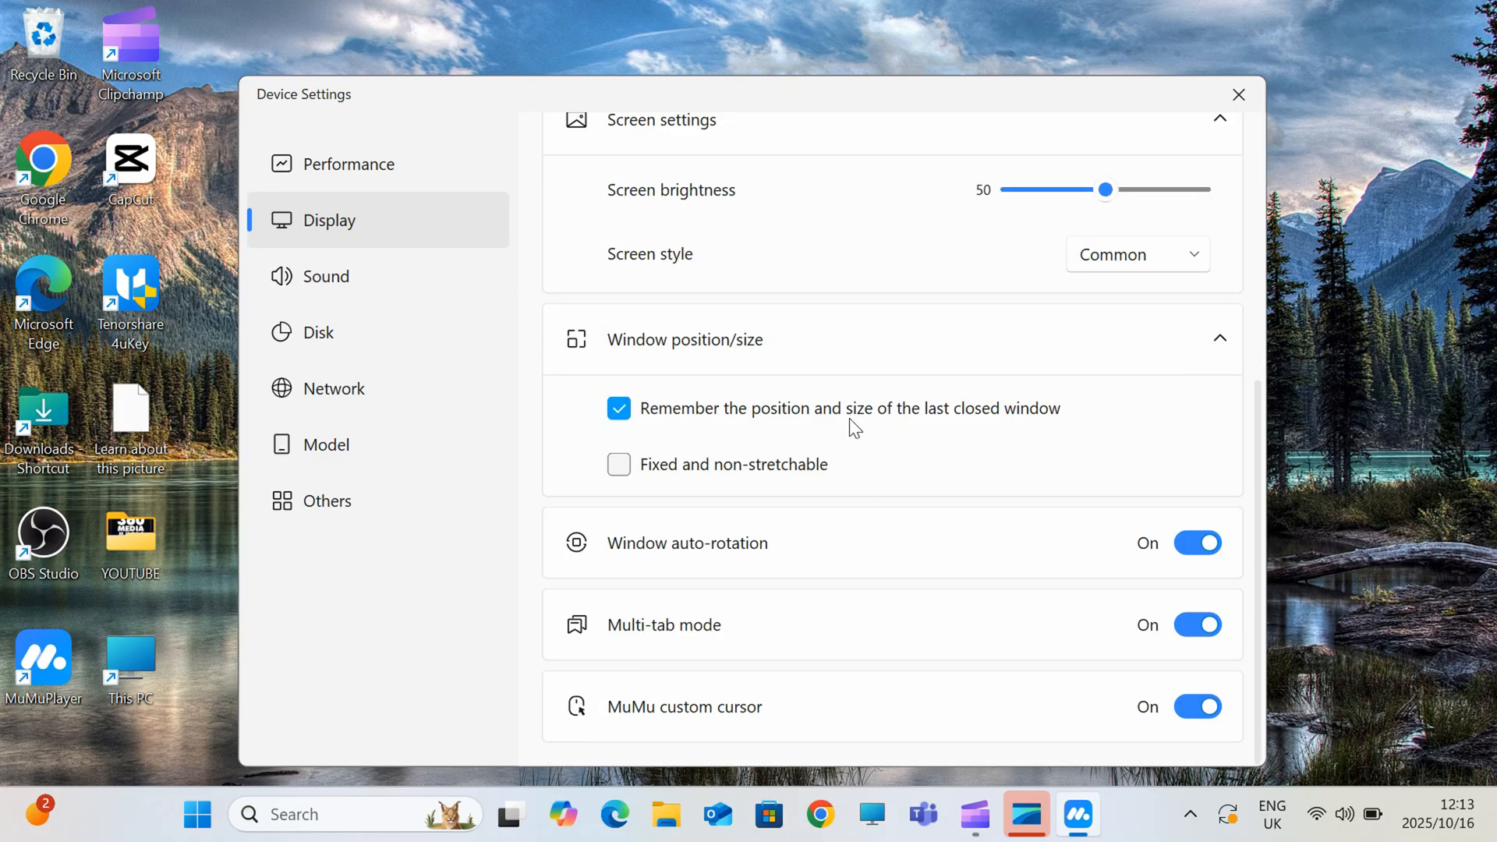
{"action": "left_click", "coordinate": [326, 276]}
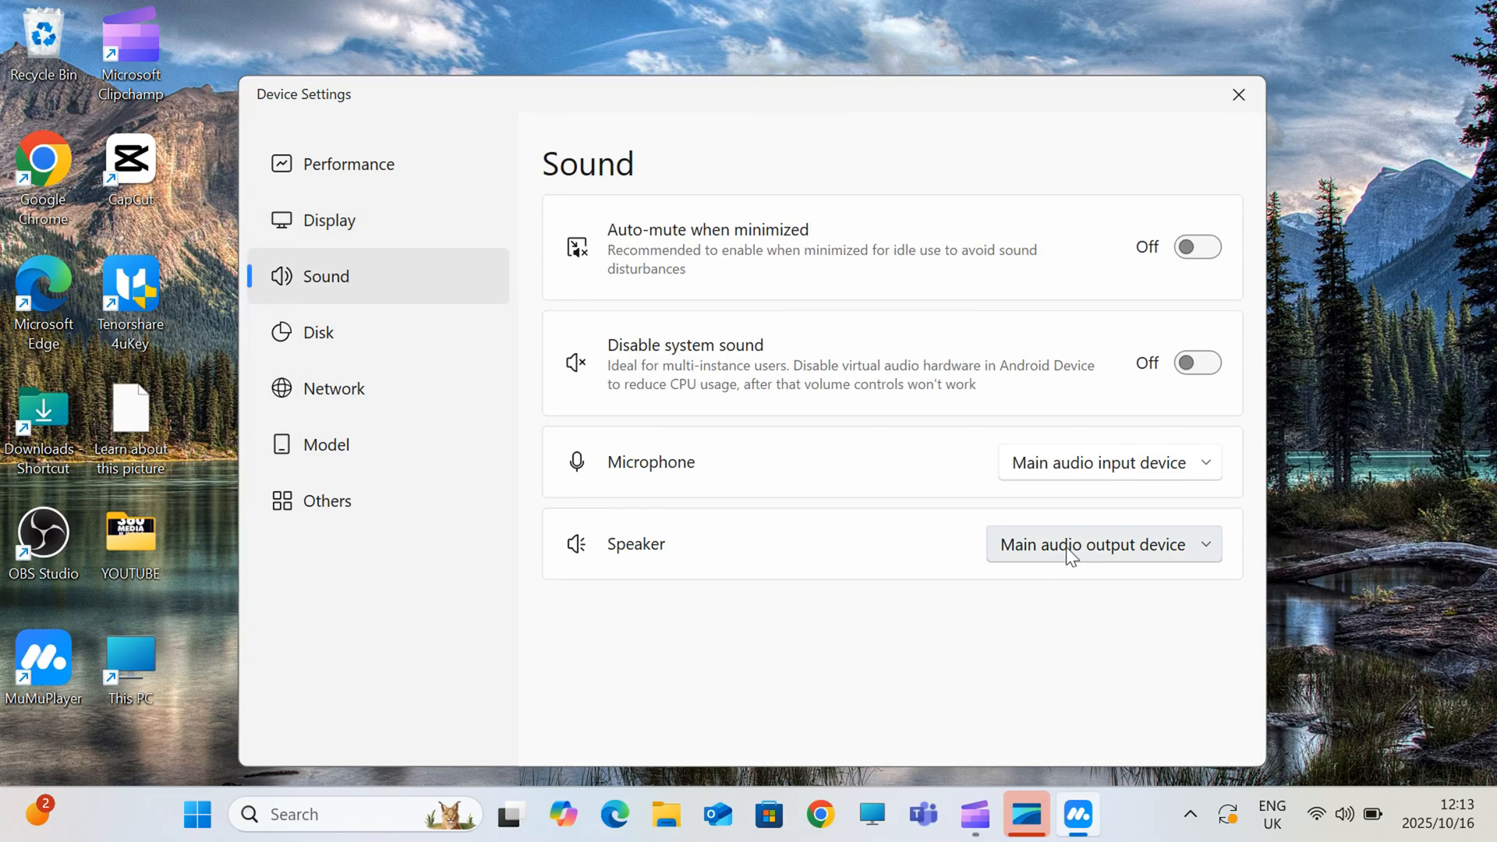
{"action": "left_click", "coordinate": [318, 332]}
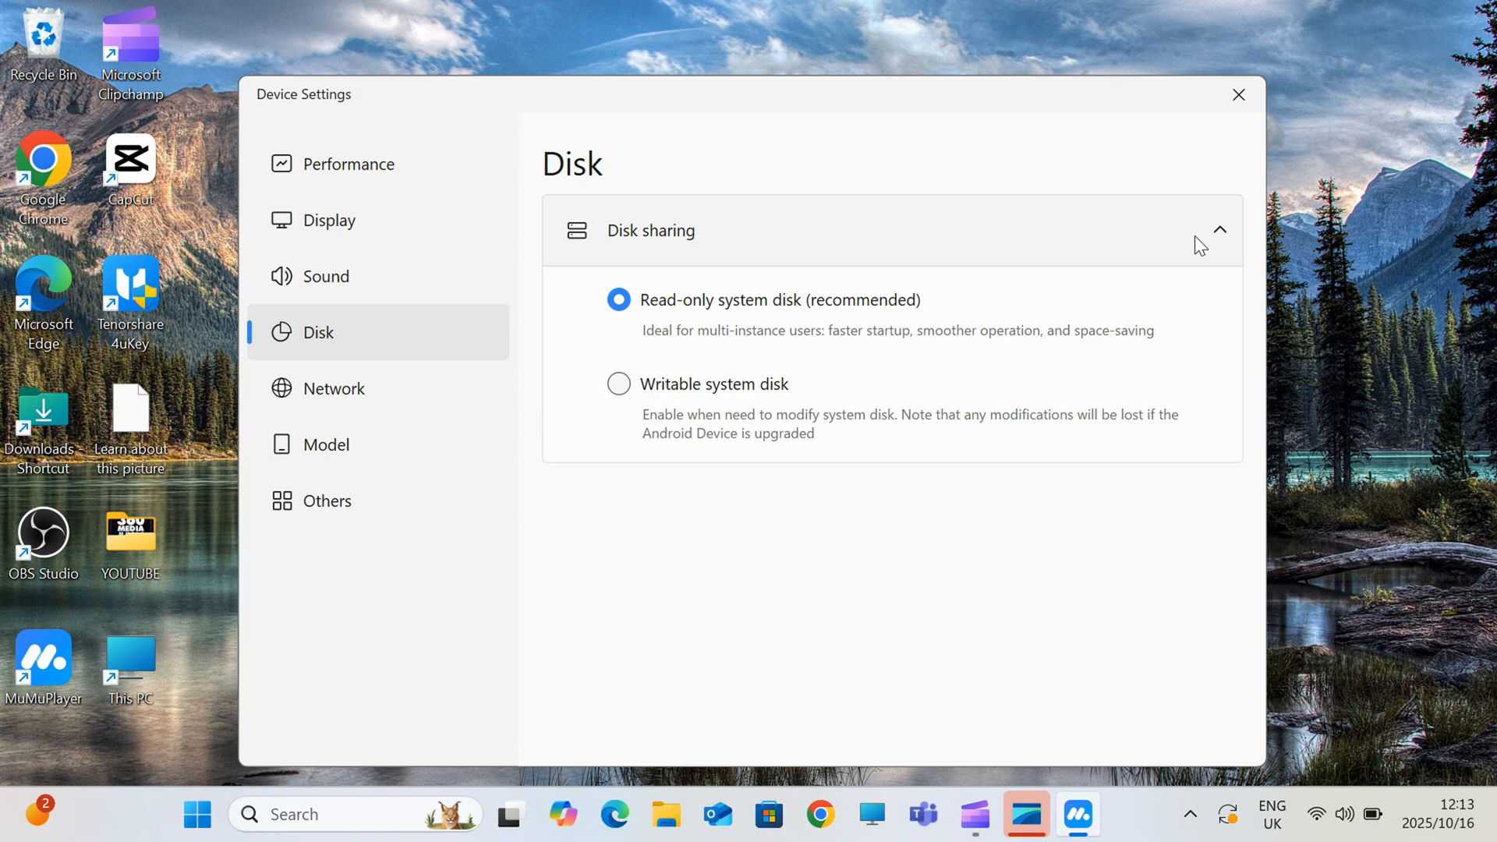
{"action": "left_click", "coordinate": [335, 389]}
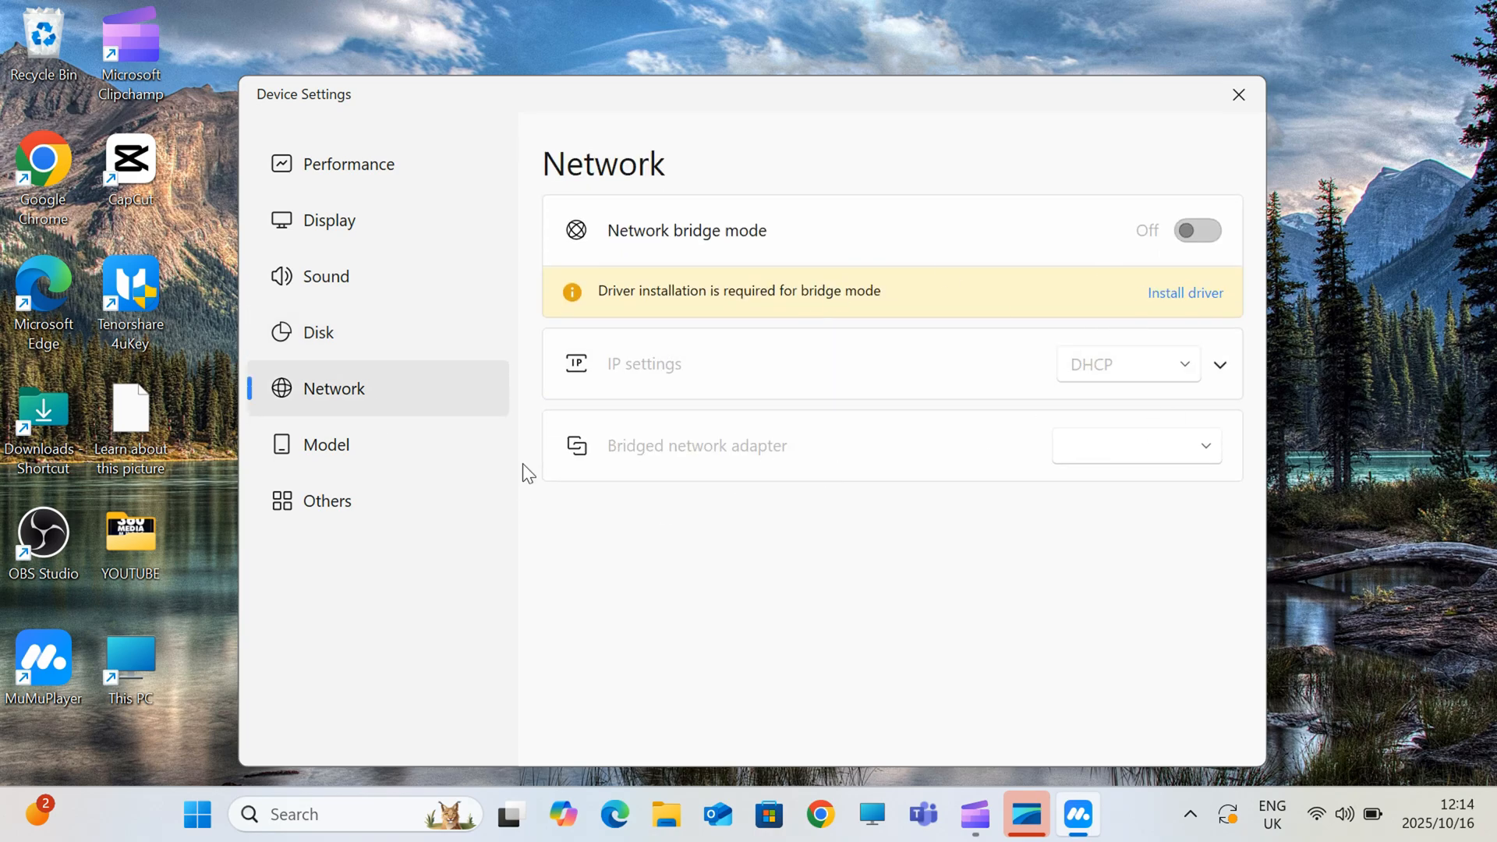
Keep Galaxy S25 Ultra as the device model, check the other settings and close the dialog.
{"action": "left_click", "coordinate": [326, 445]}
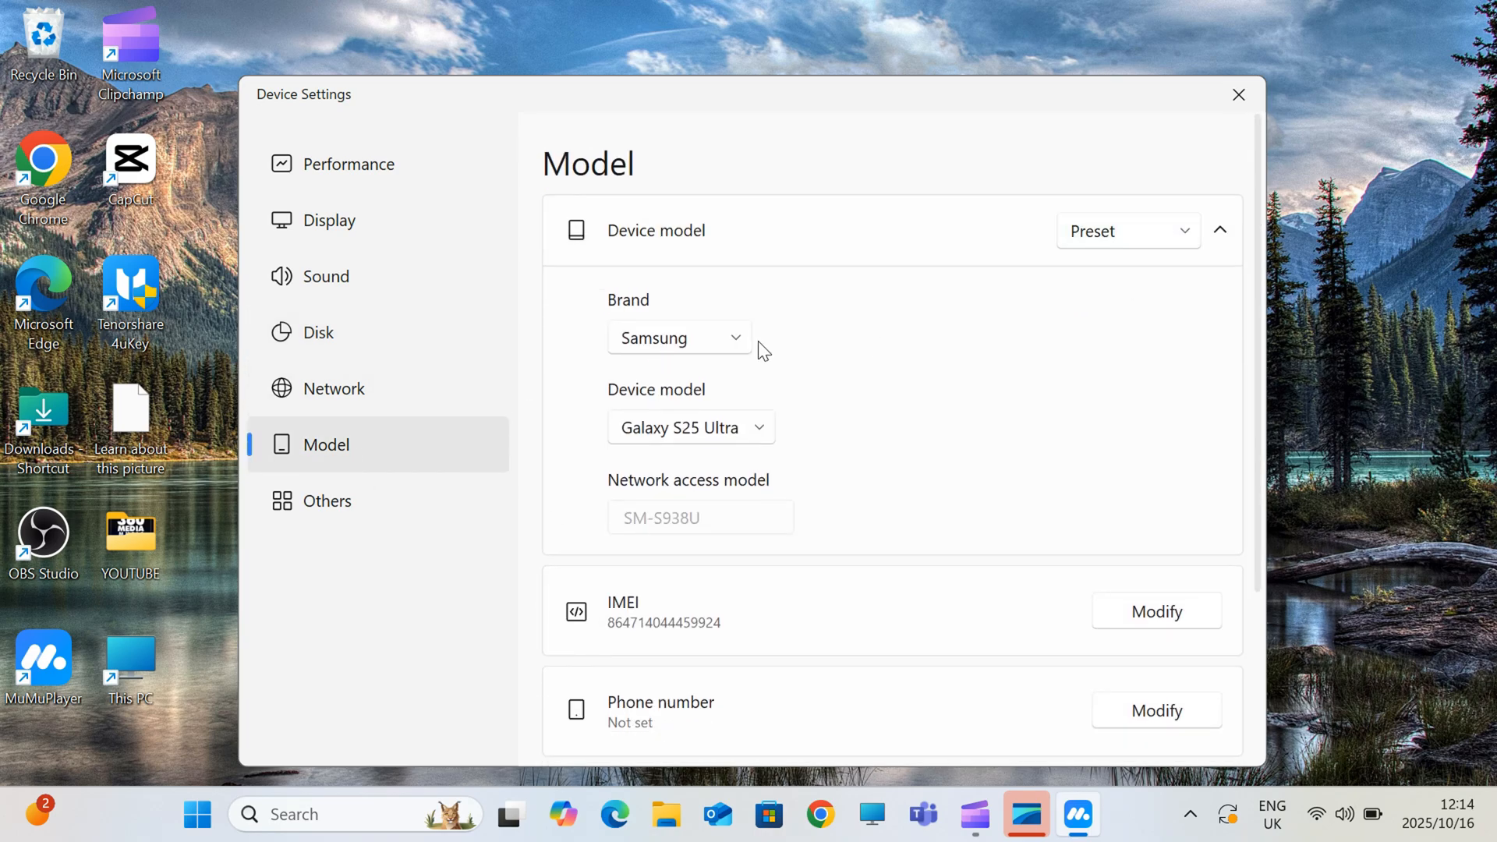
{"action": "left_click", "coordinate": [689, 427]}
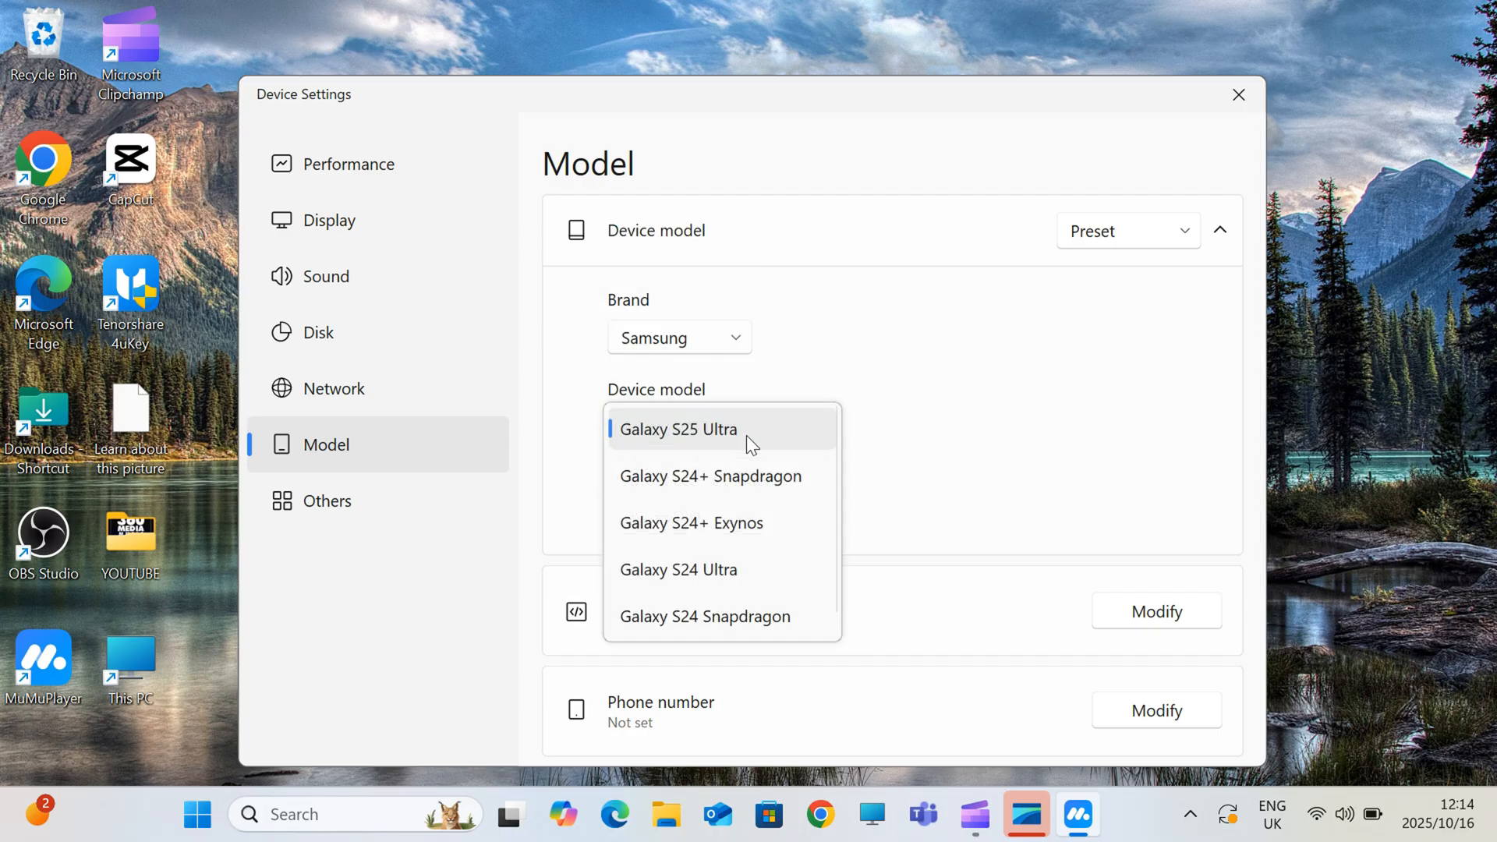
{"action": "left_click", "coordinate": [678, 429]}
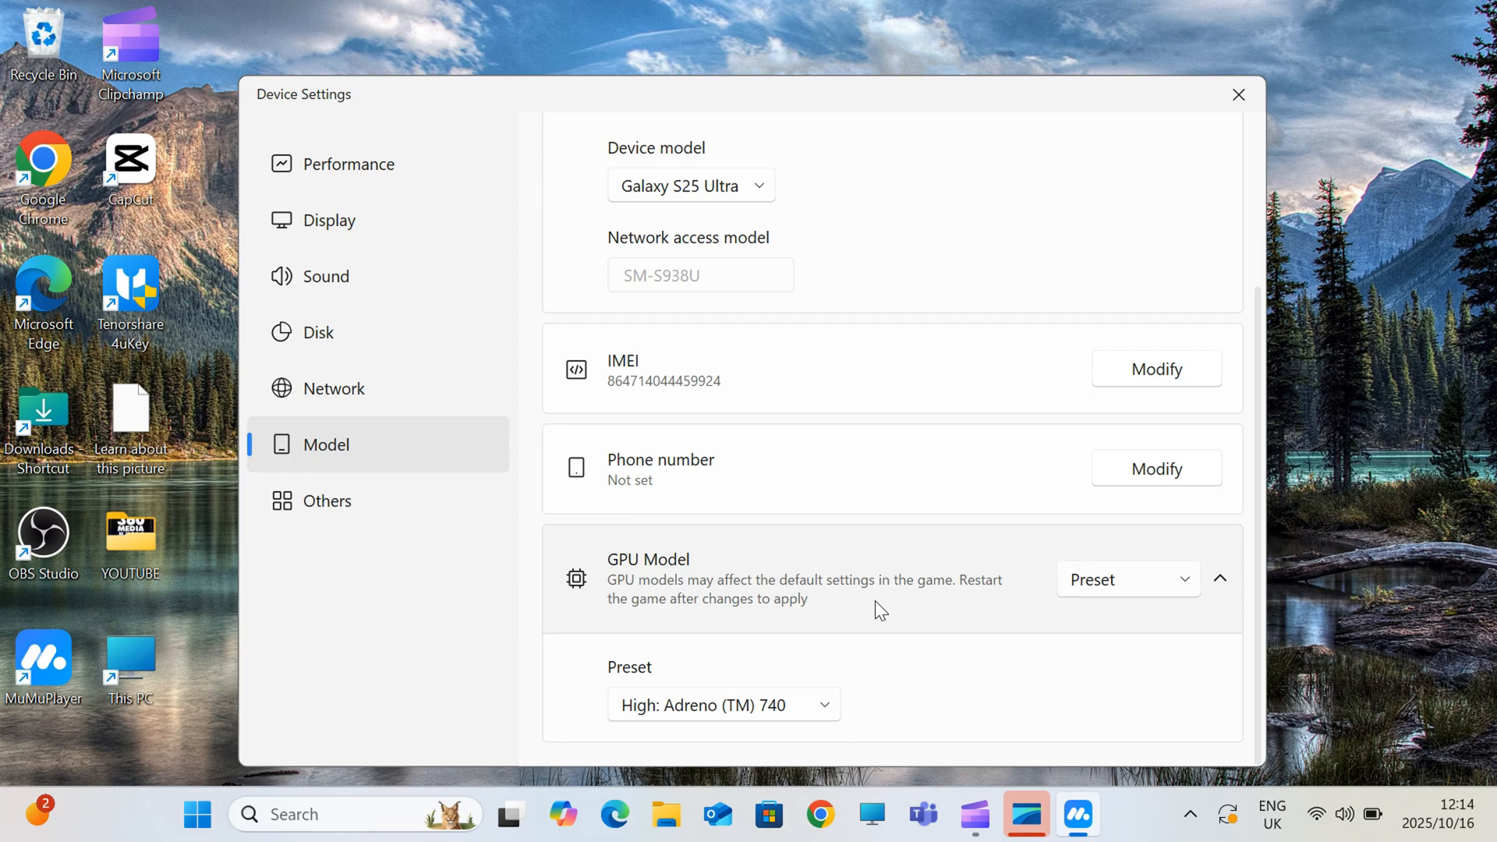
{"action": "left_click", "coordinate": [326, 501]}
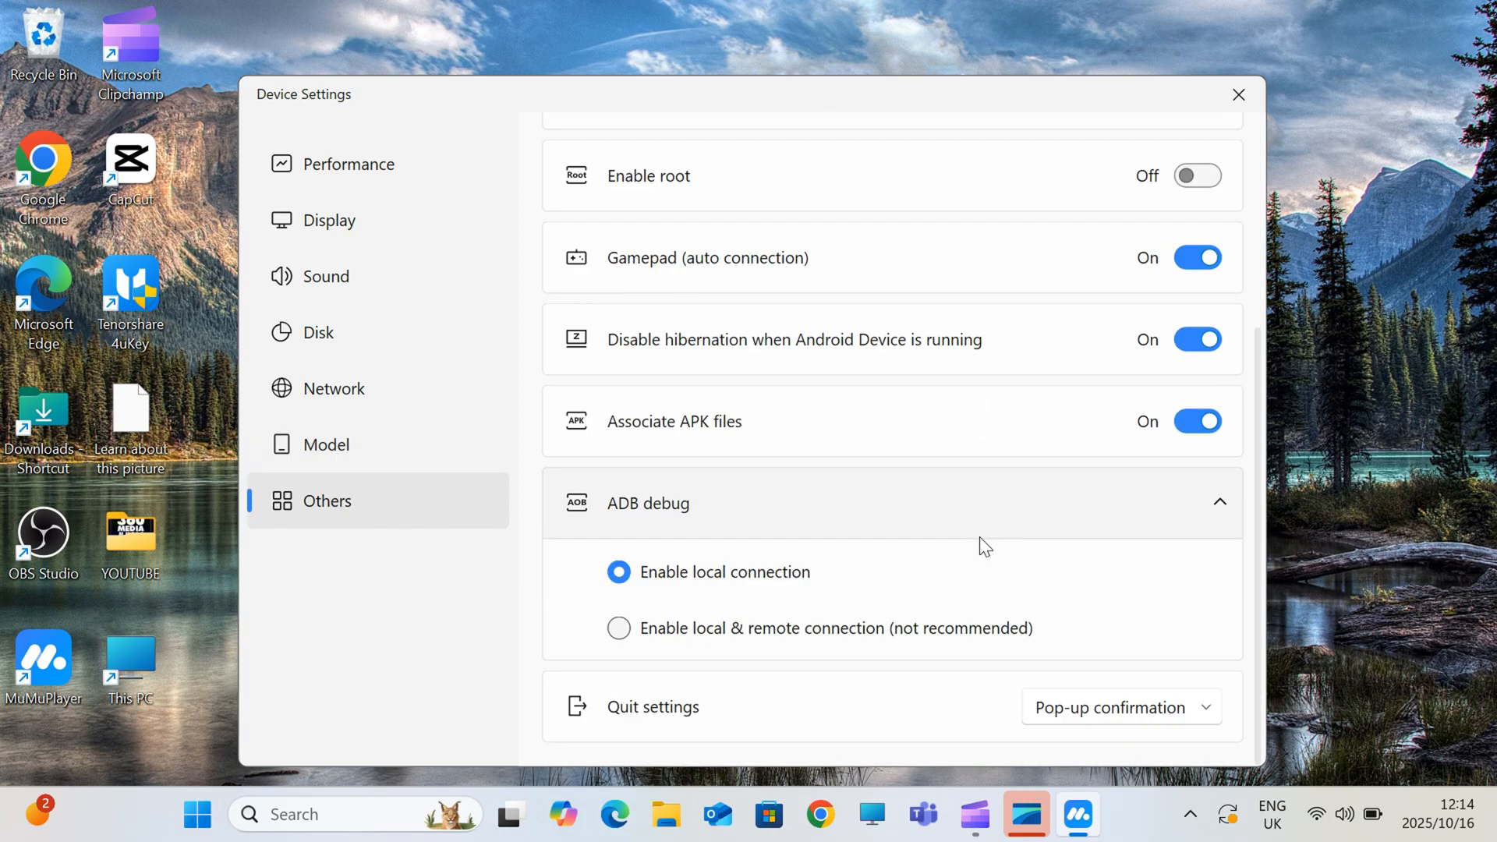
{"action": "mouse_move", "coordinate": [388, 590]}
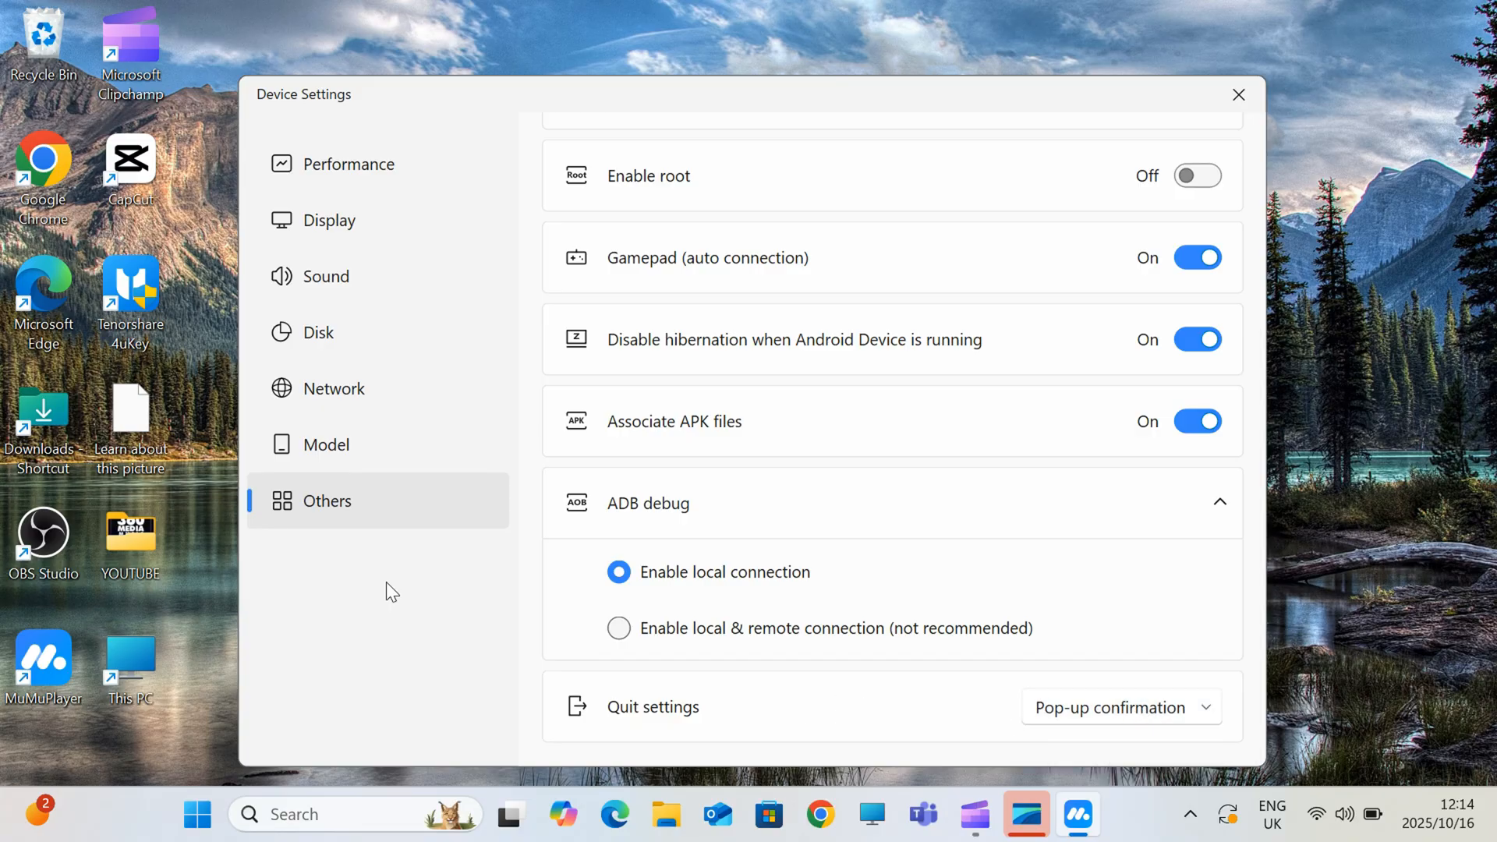
{"action": "left_click", "coordinate": [1238, 94]}
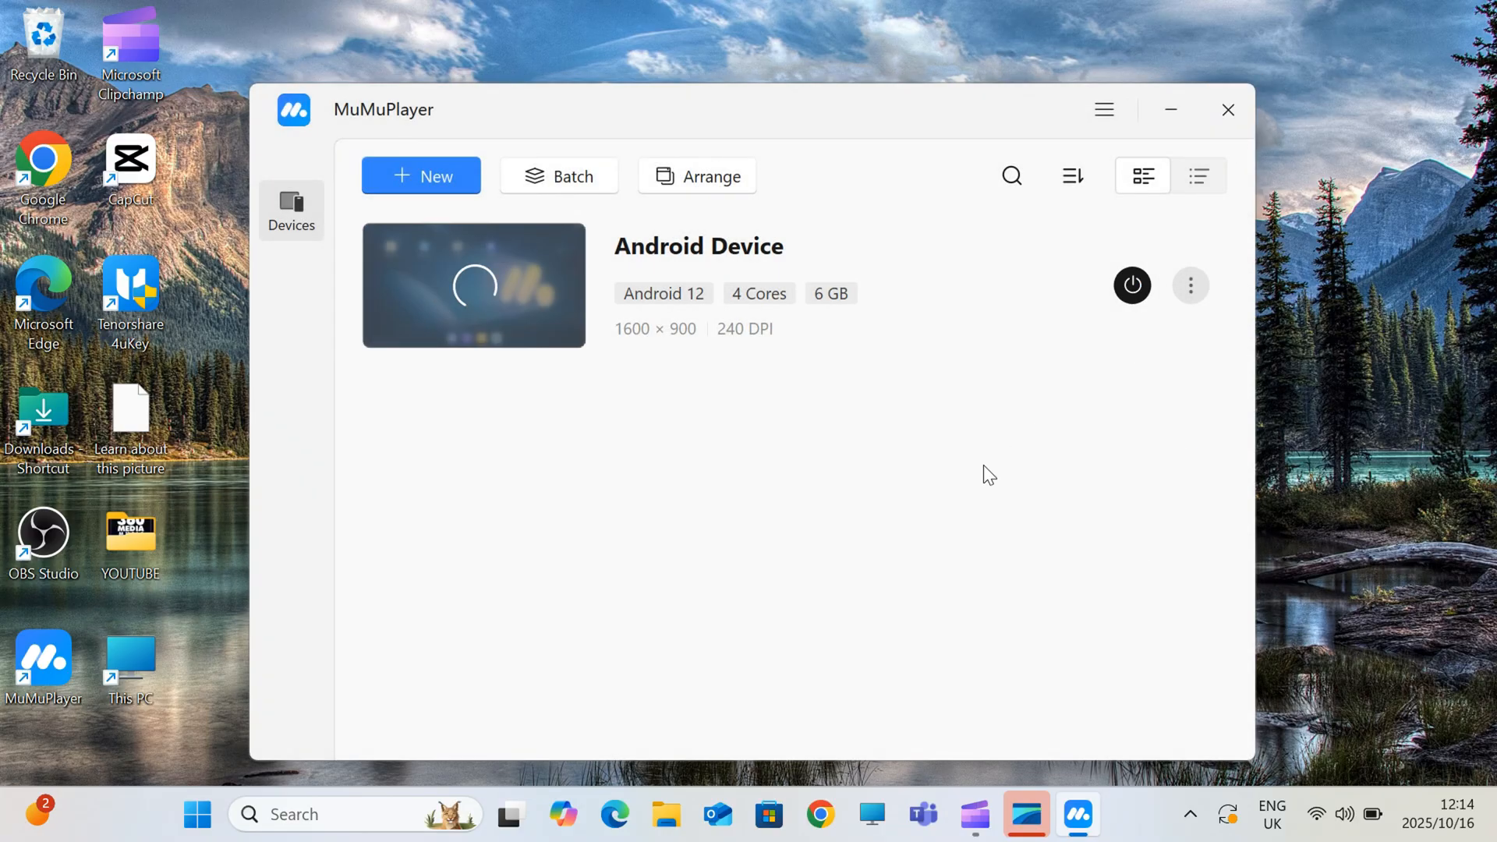
Start the Android device, uninstall the original Roblox app and go to the Download folder in Files.
{"action": "left_click", "coordinate": [1132, 284]}
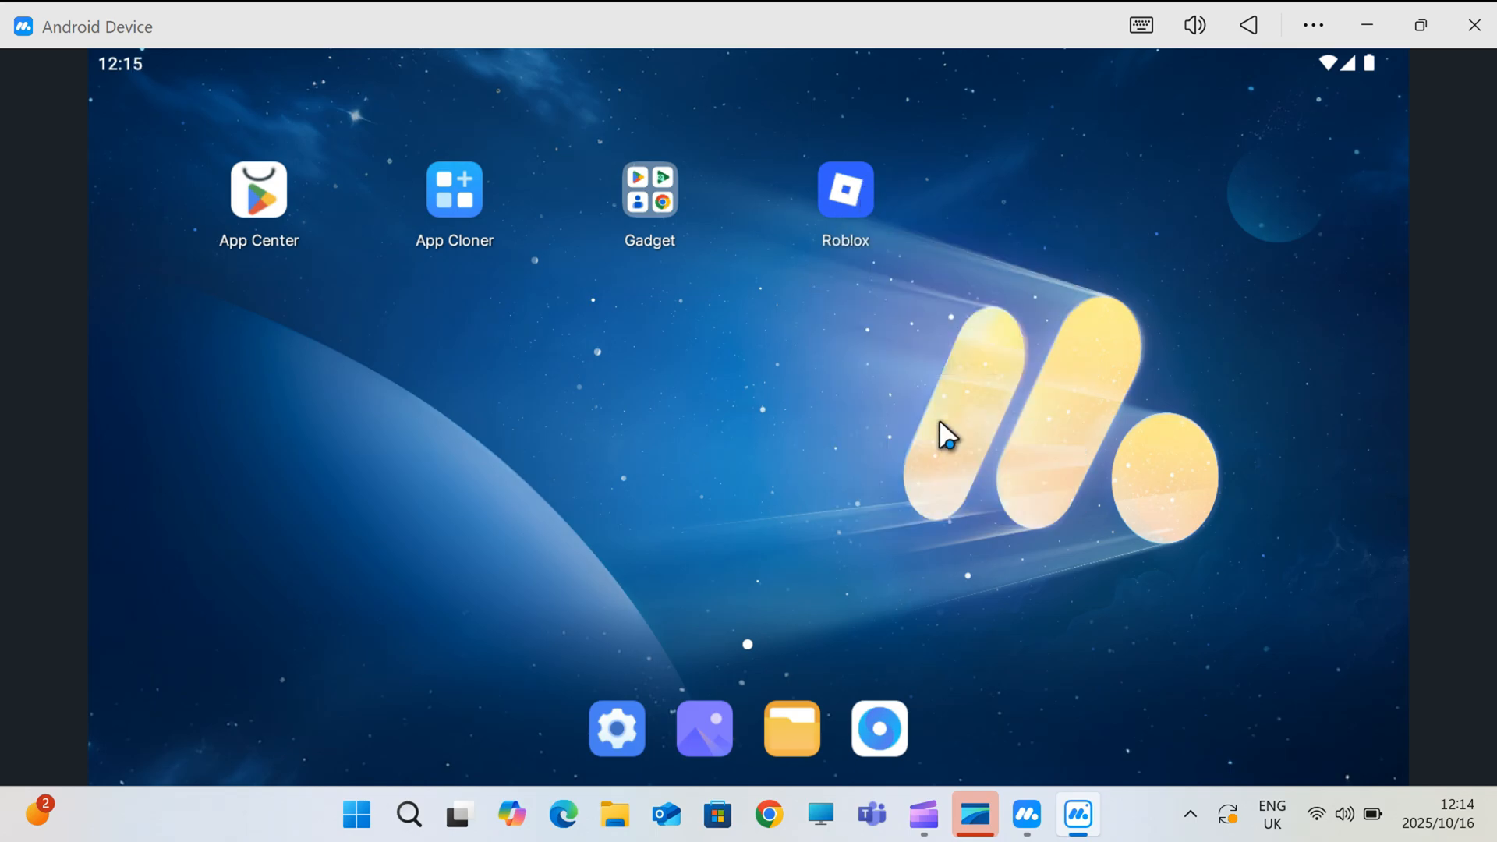
{"action": "mouse_move", "coordinate": [1078, 549]}
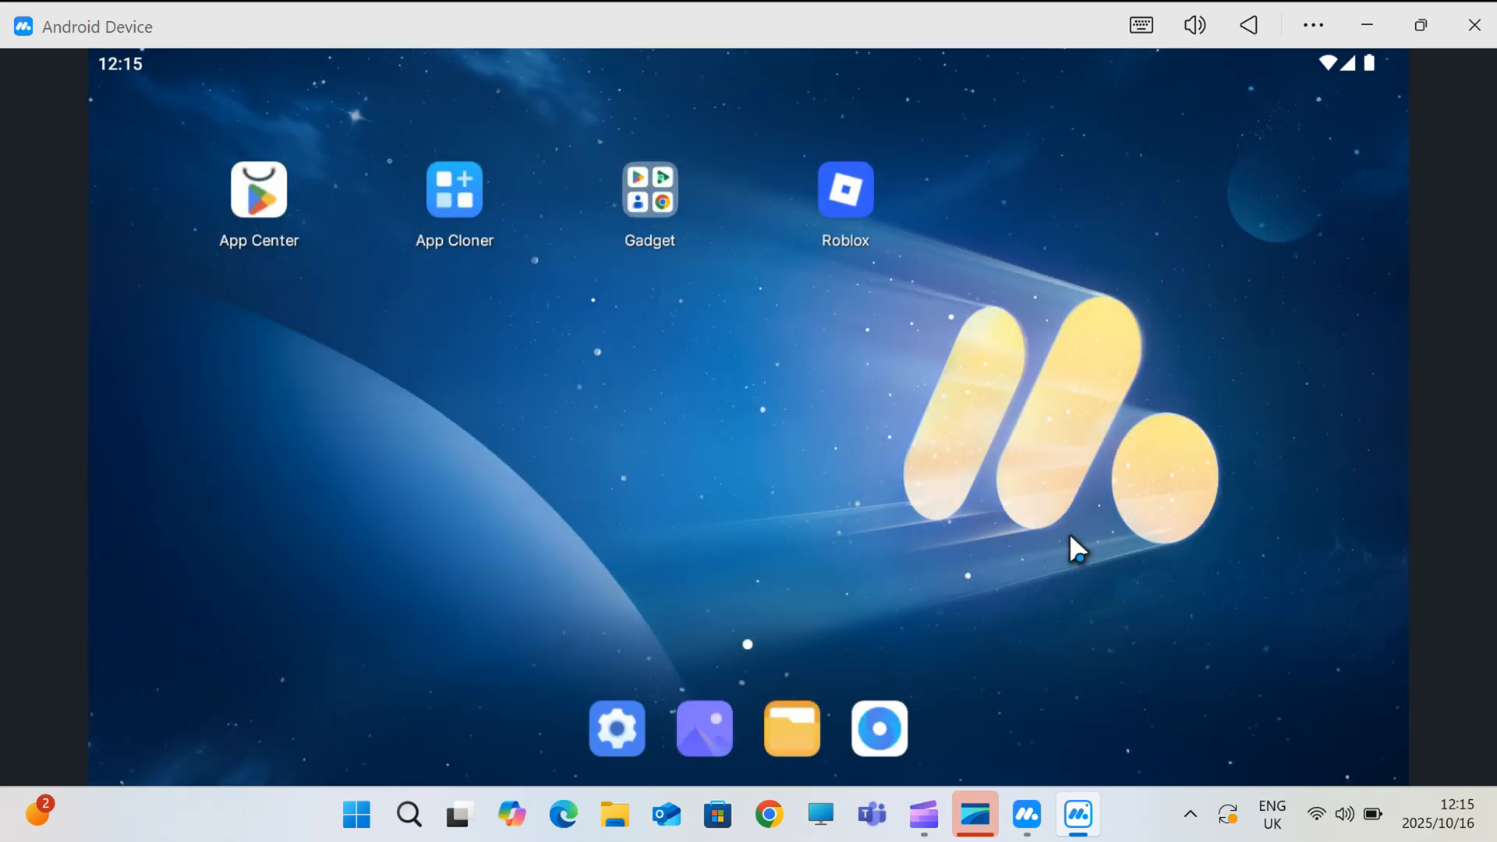
{"action": "left_click", "coordinate": [844, 188]}
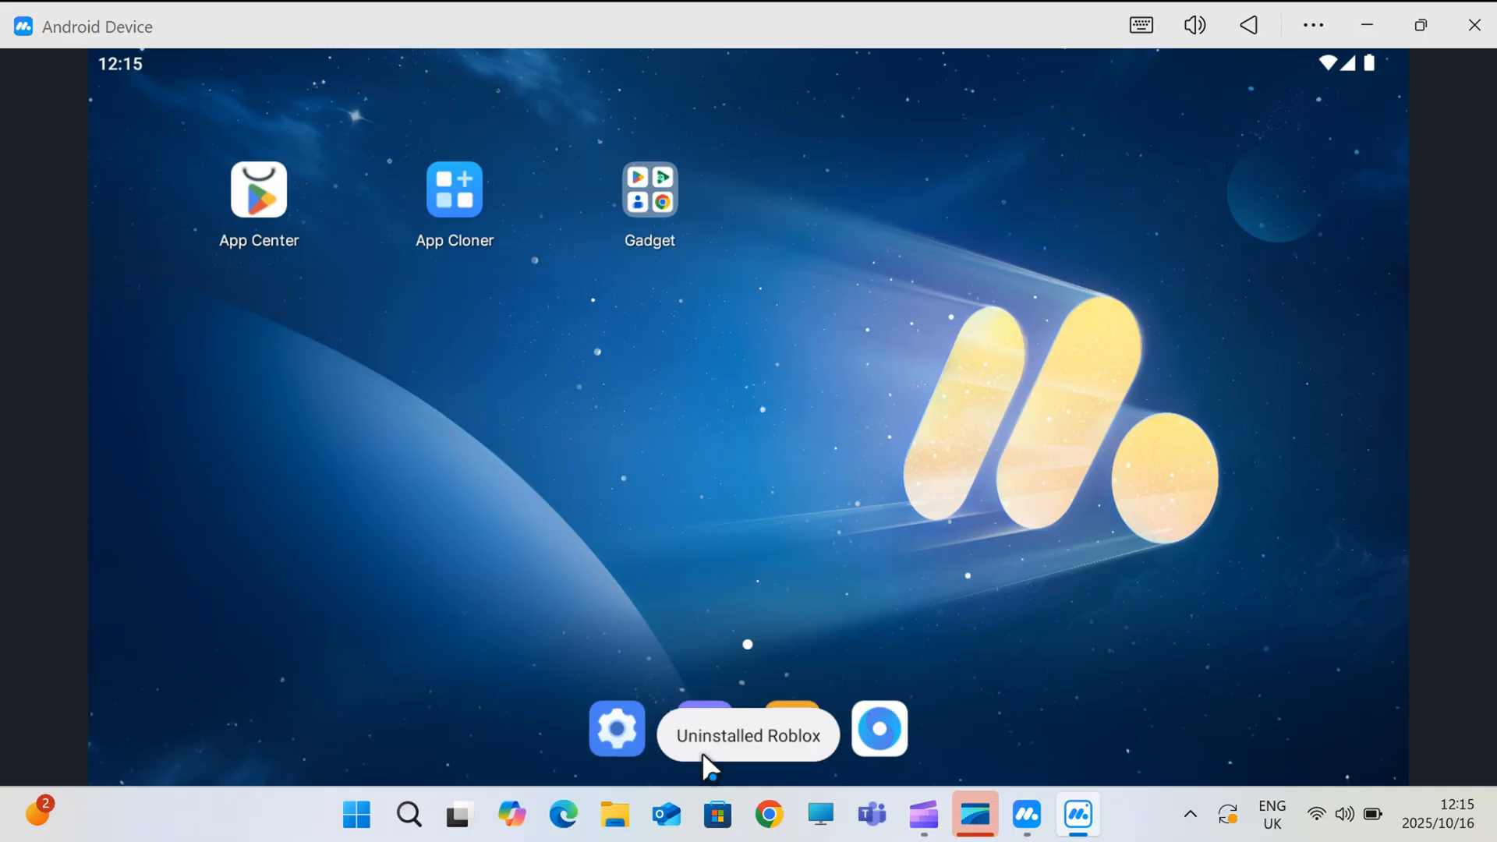
{"action": "left_click", "coordinate": [648, 188]}
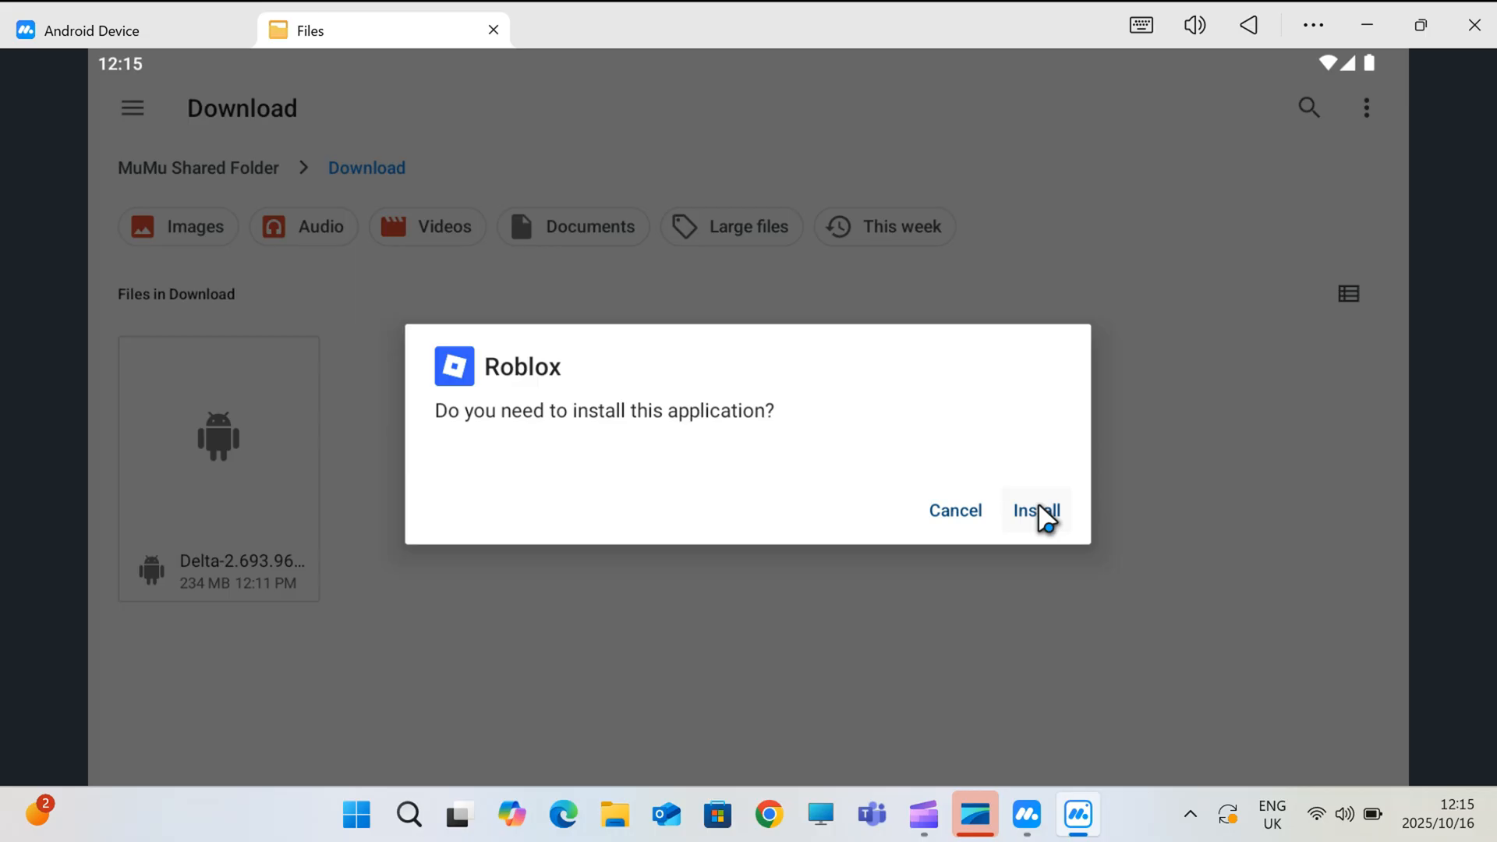
Install the Delta APK and complete the installation, restoring Roblox on the home screen.
{"action": "left_click", "coordinate": [1035, 512]}
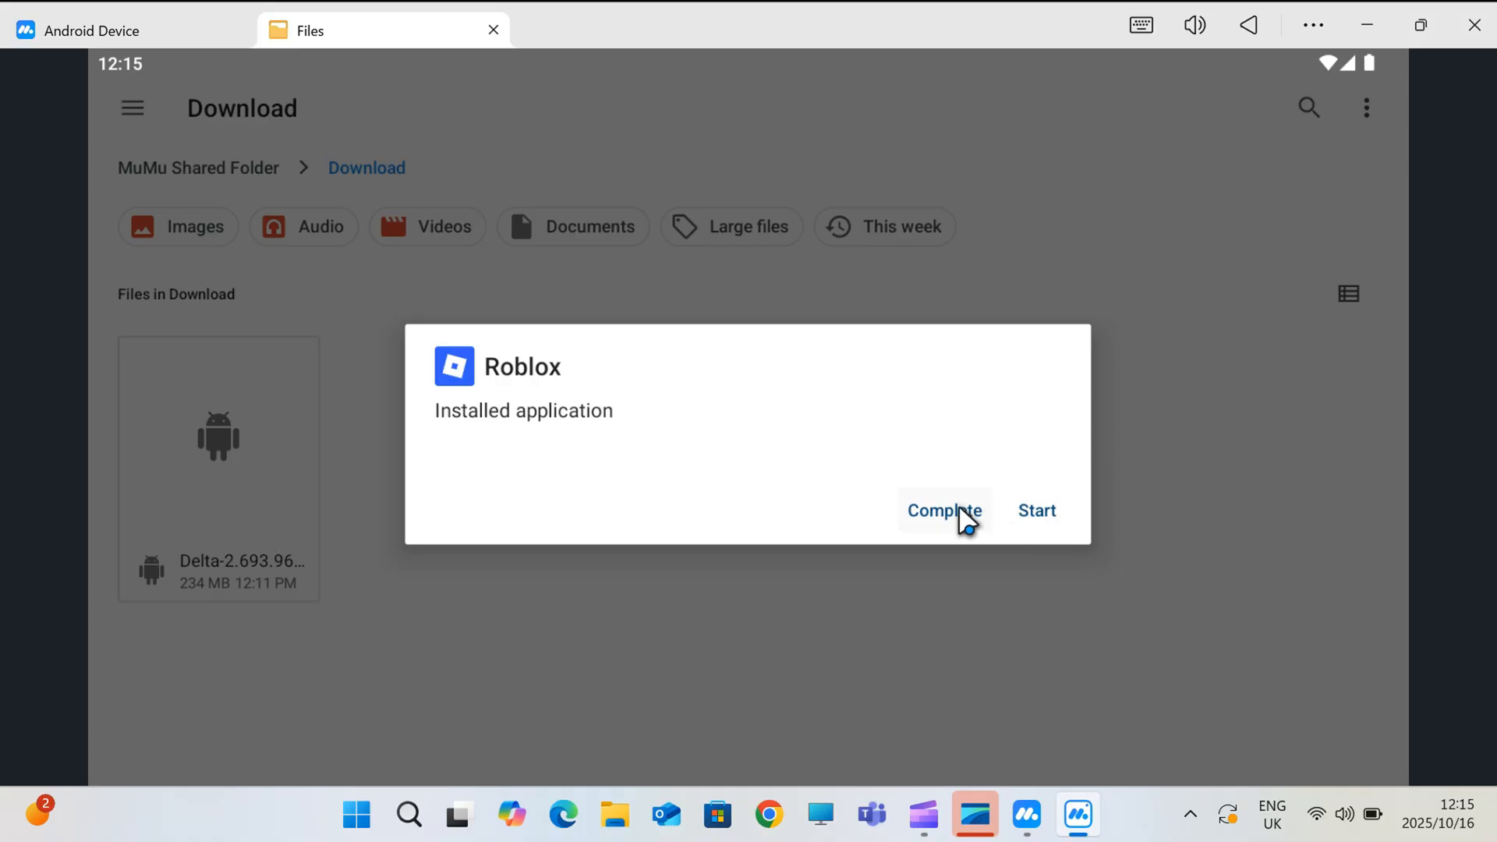
{"action": "left_click", "coordinate": [944, 510]}
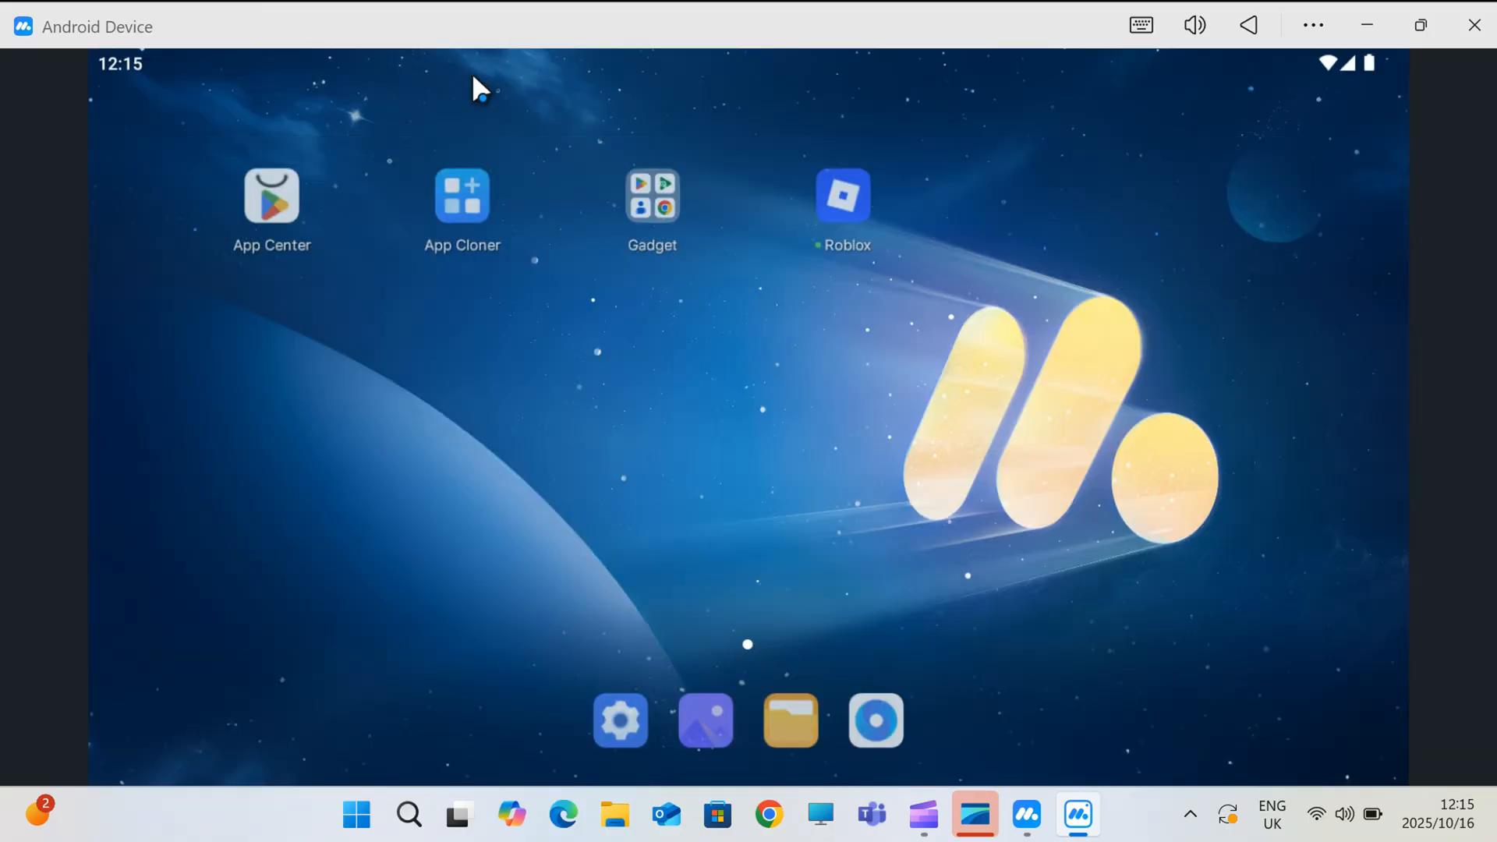
Launch the reinstalled Roblox, sign in and load 99 Nights in the Forest past its story intro.
{"action": "double_click", "coordinate": [842, 195]}
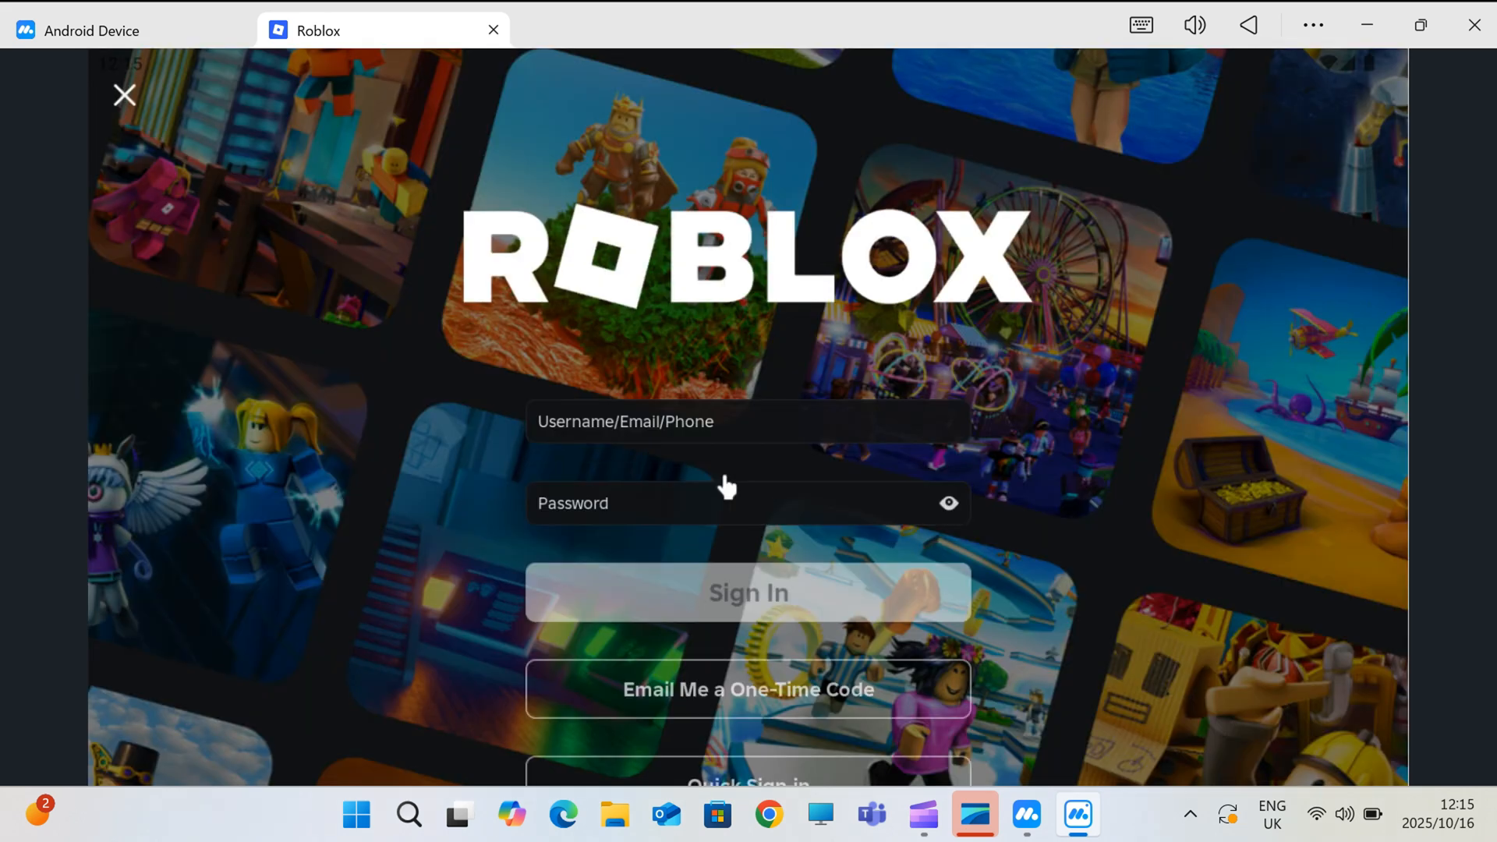
{"action": "left_click", "coordinate": [747, 591]}
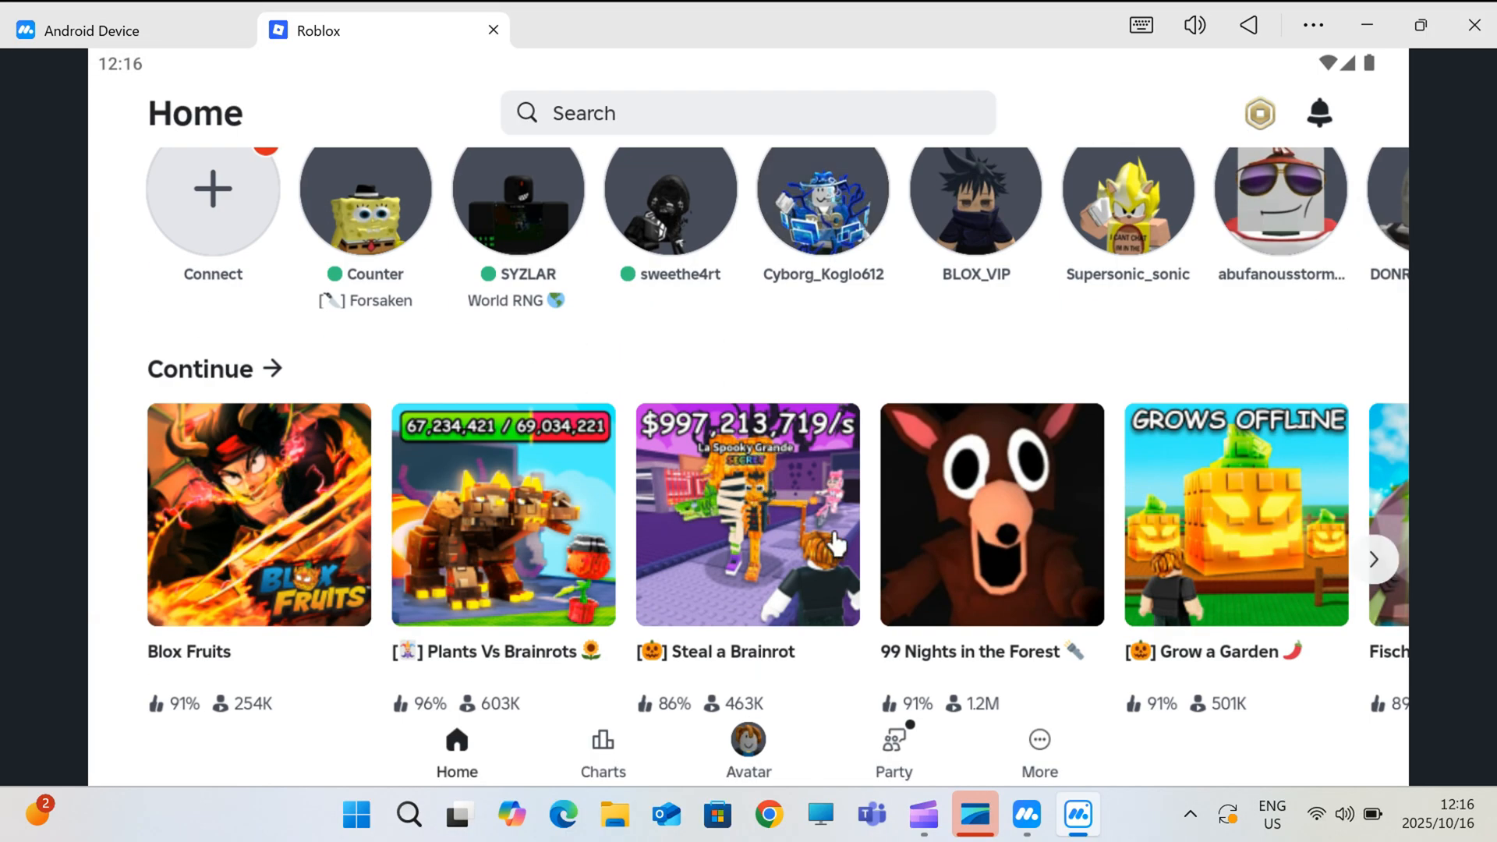
{"action": "left_click", "coordinate": [992, 513]}
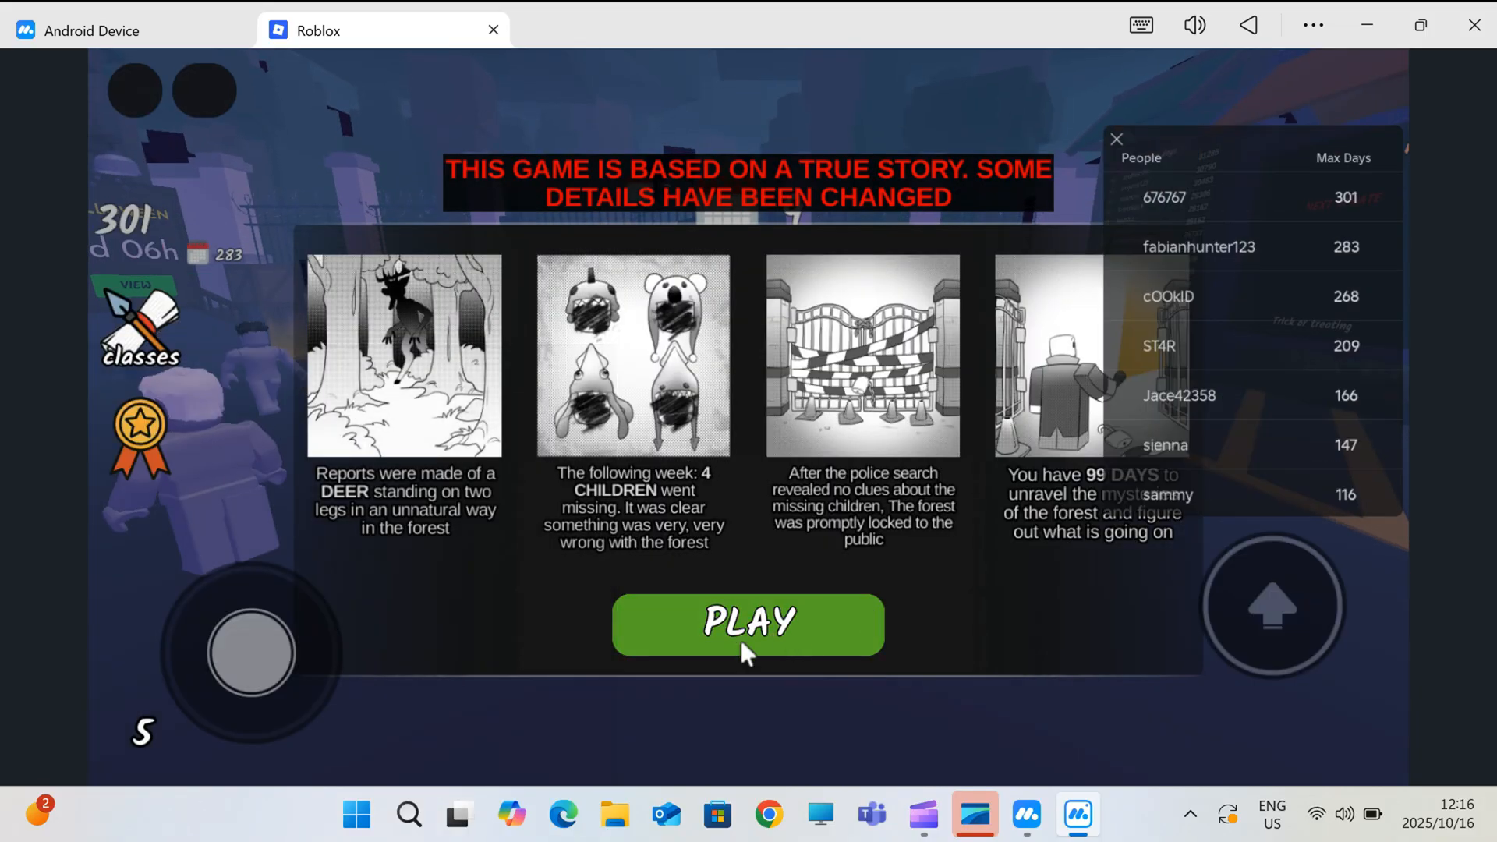
{"action": "left_click", "coordinate": [747, 624]}
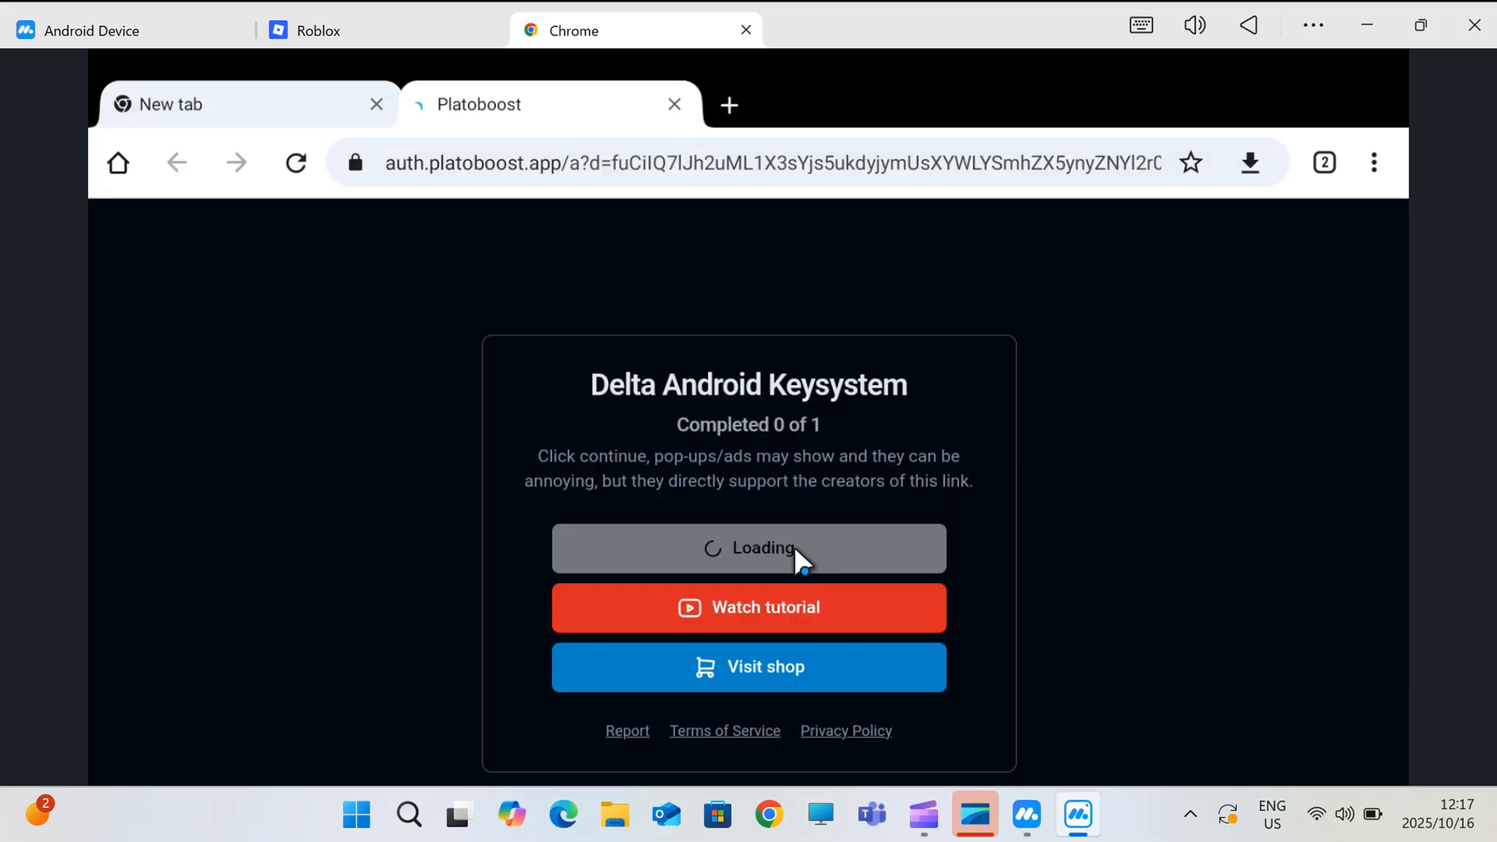
Complete the Platoboost/Lootlabs tasks to unlock a free Delta key, then return to the Roblox window.
{"action": "left_click", "coordinate": [749, 547]}
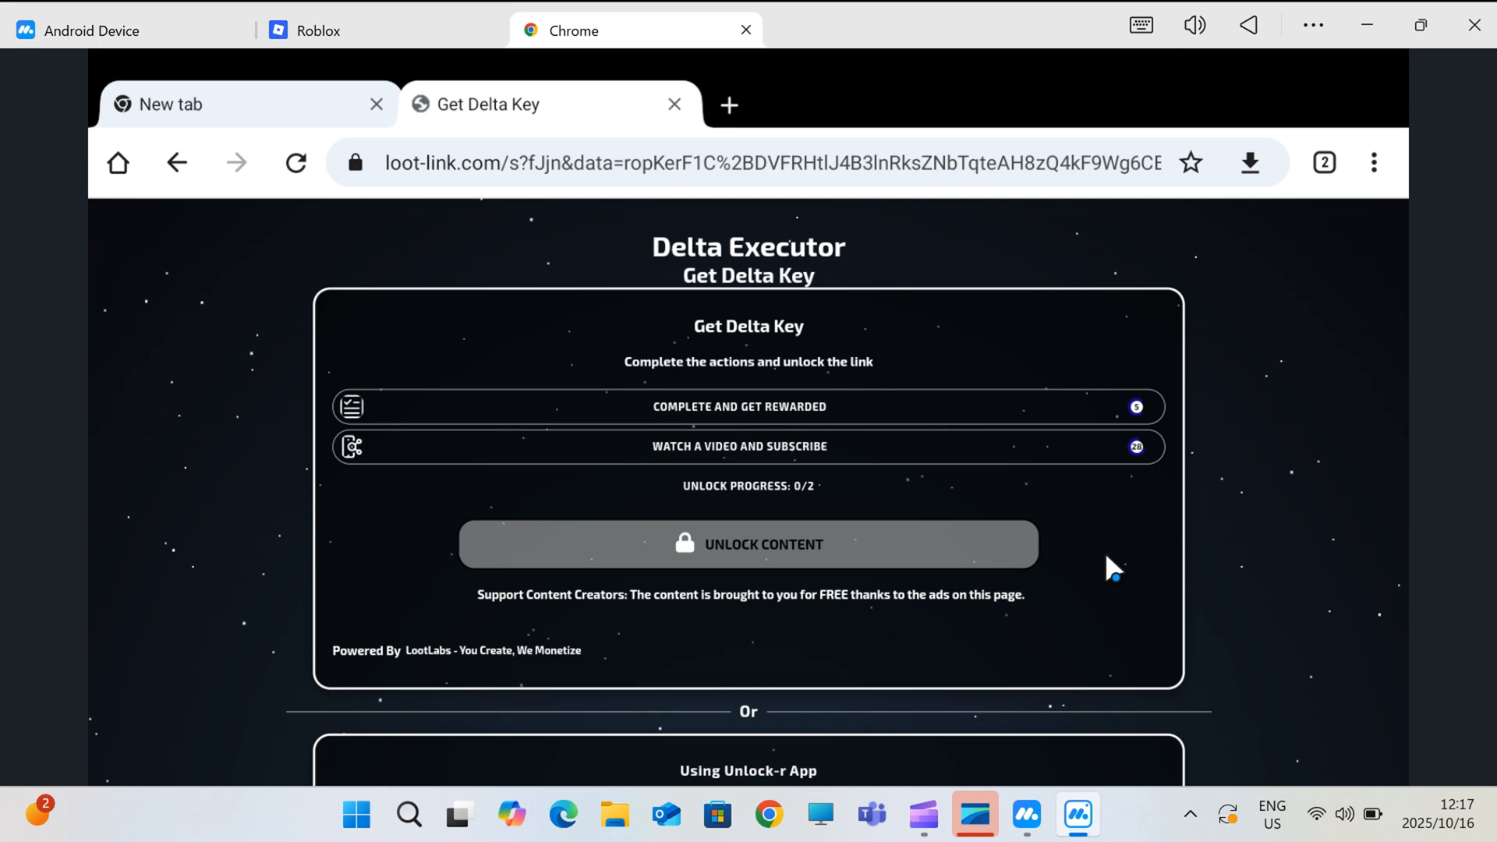
{"action": "left_click", "coordinate": [739, 405]}
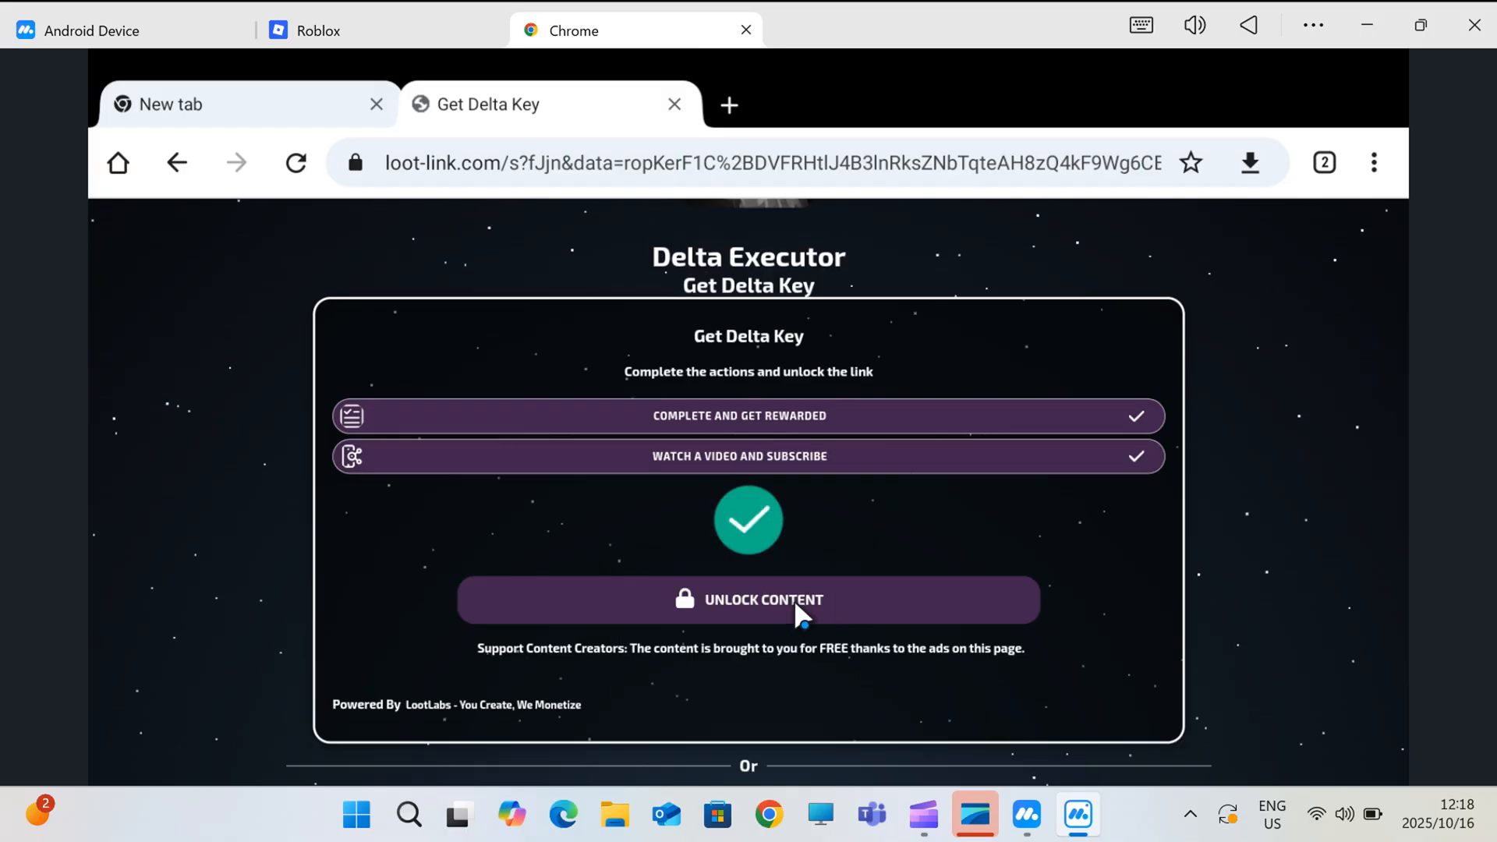
{"action": "left_click", "coordinate": [748, 599]}
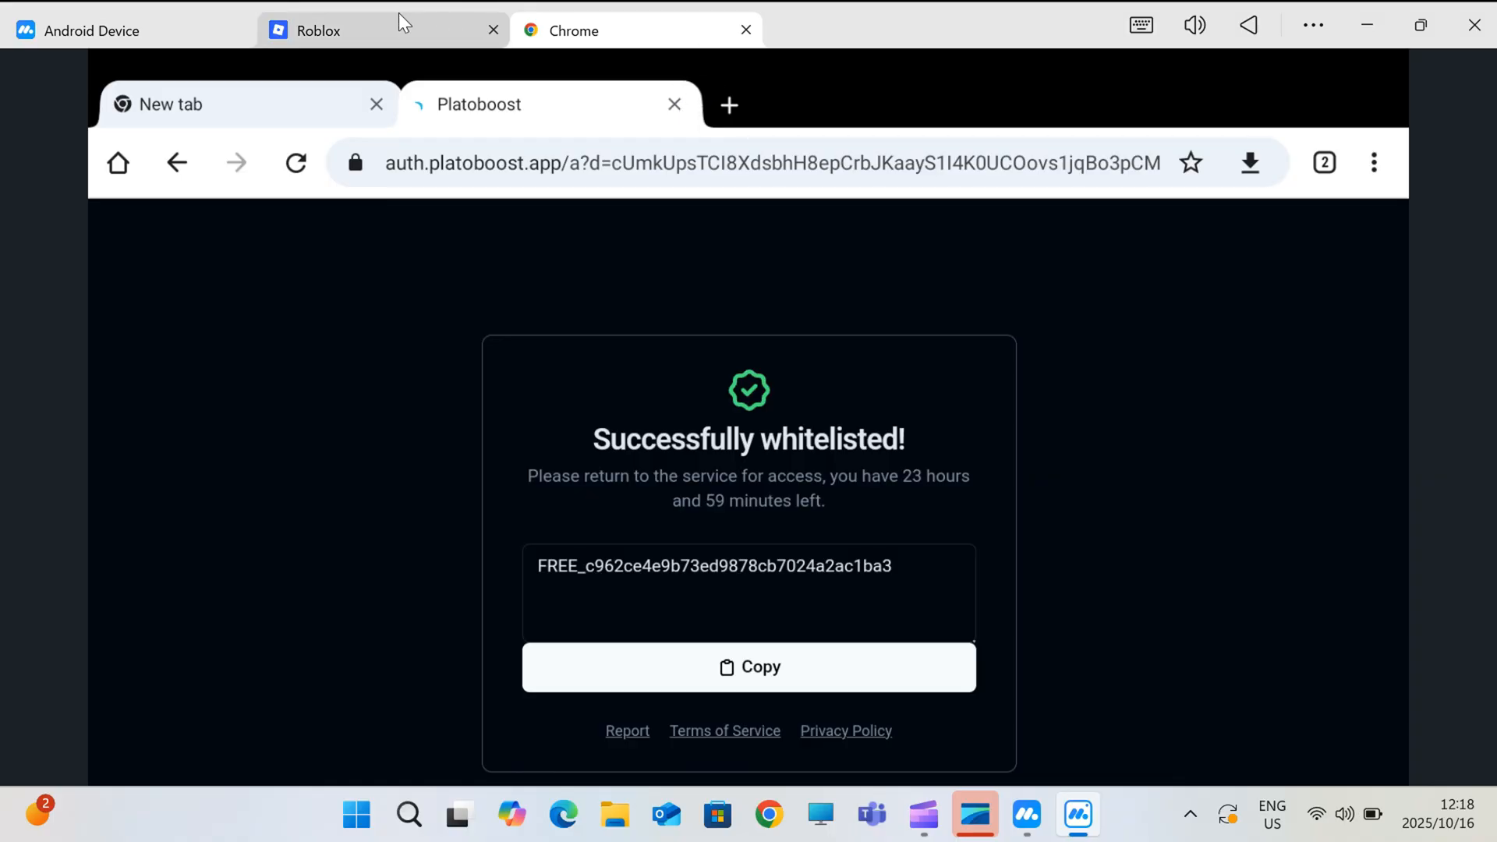
{"action": "left_click", "coordinate": [318, 29]}
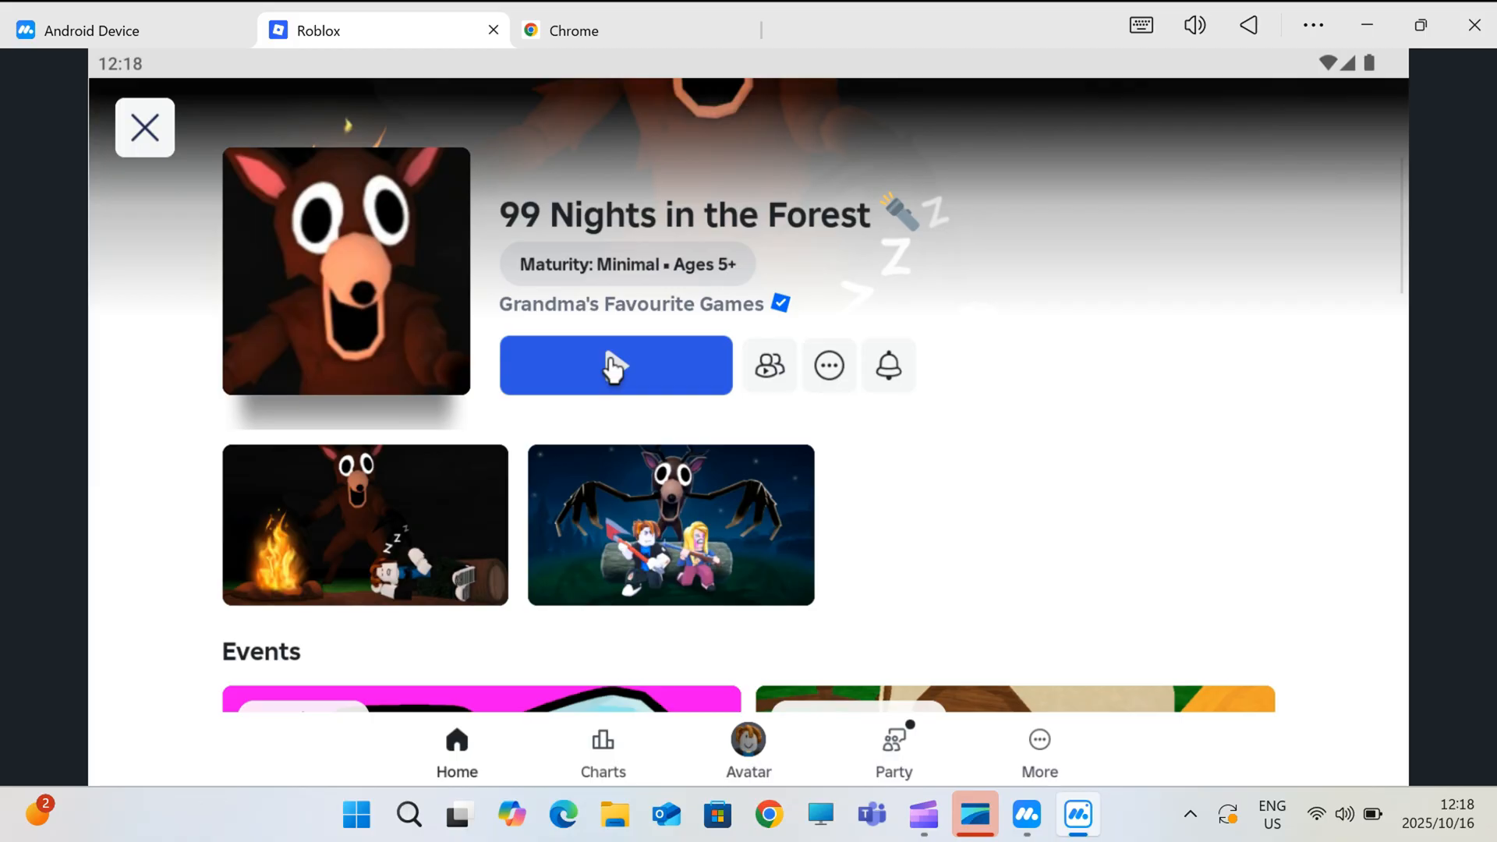
Join 99 Nights in the Forest and start playing past the intro.
{"action": "left_click", "coordinate": [616, 364]}
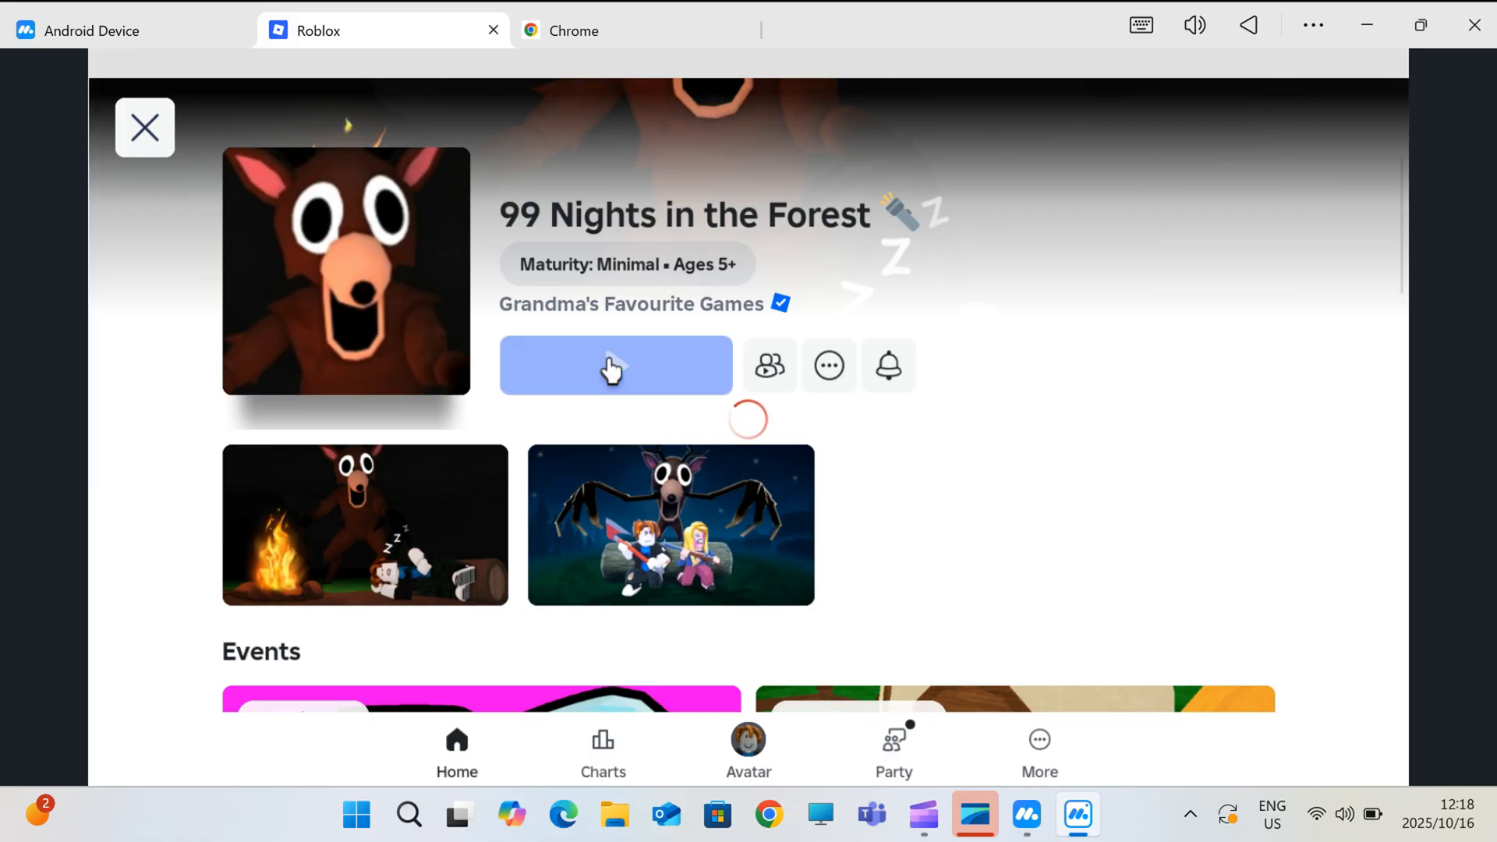
{"action": "left_click", "coordinate": [614, 365]}
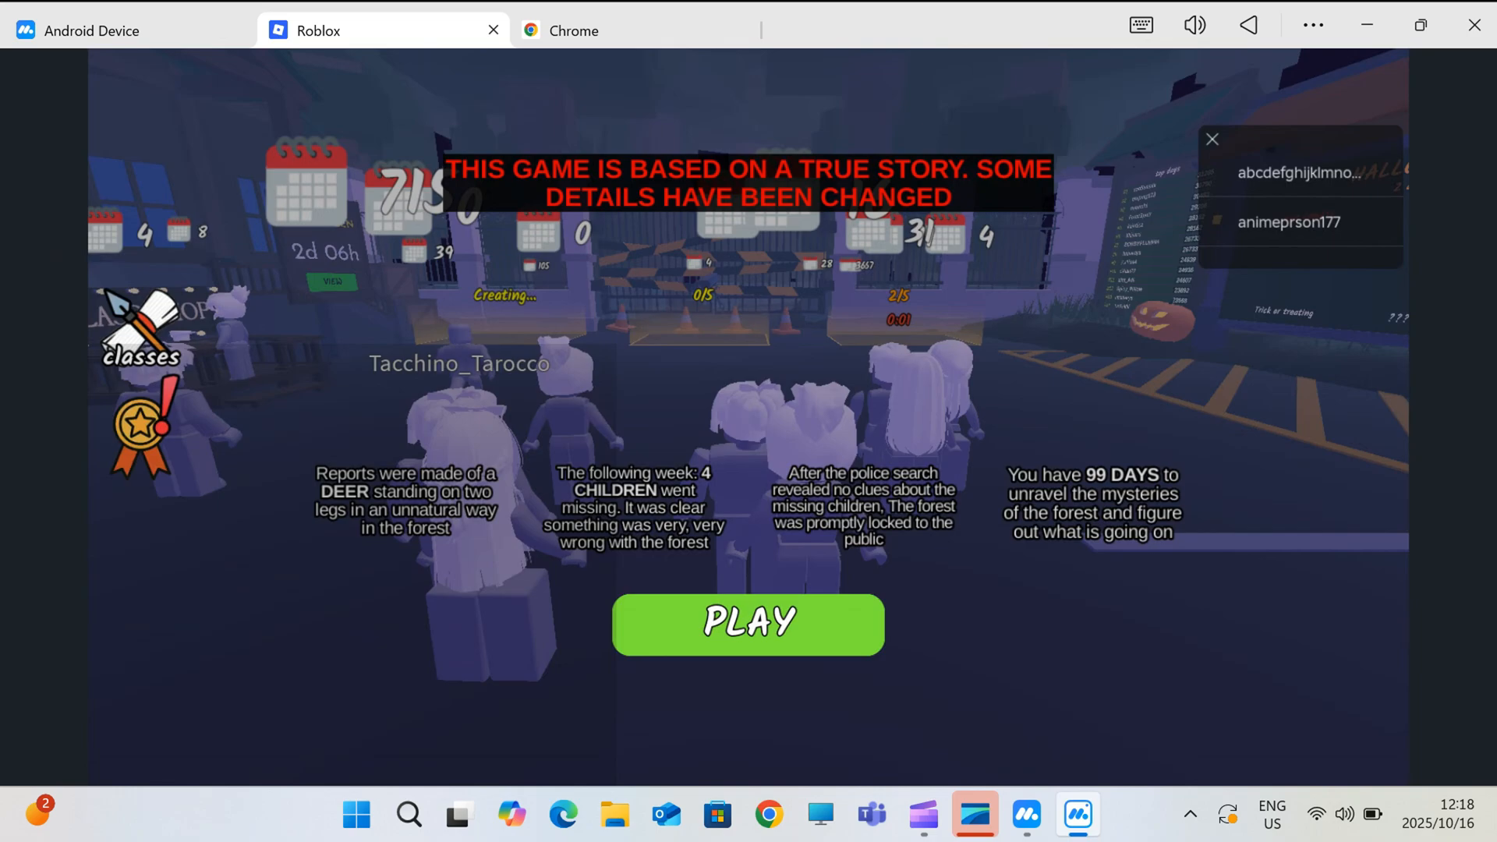
{"action": "left_click", "coordinate": [747, 624]}
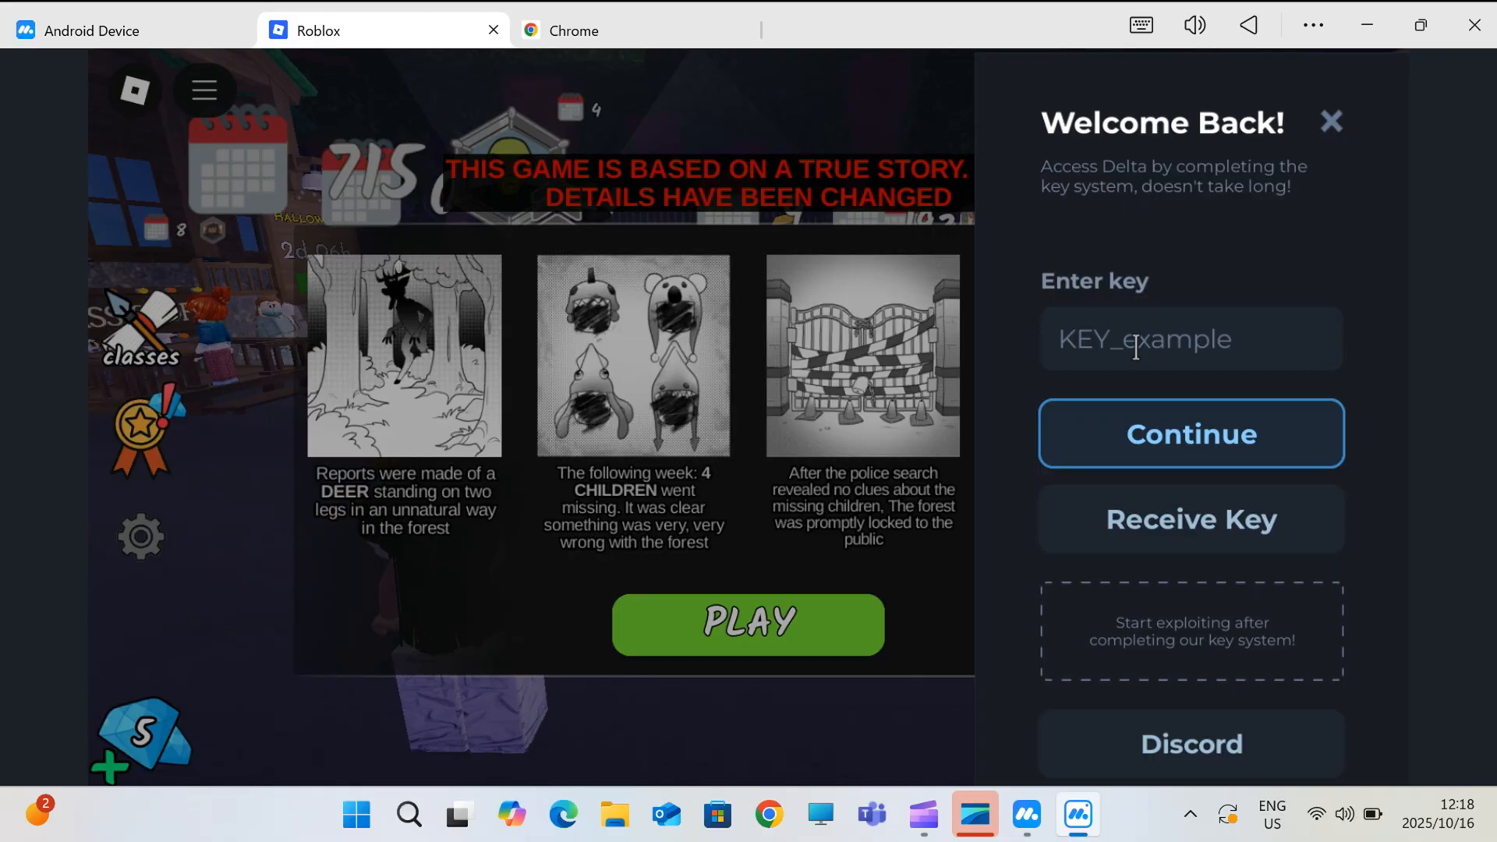
Paste the copied Delta key into the executor's Enter key field.
{"action": "right_click", "coordinate": [1190, 339]}
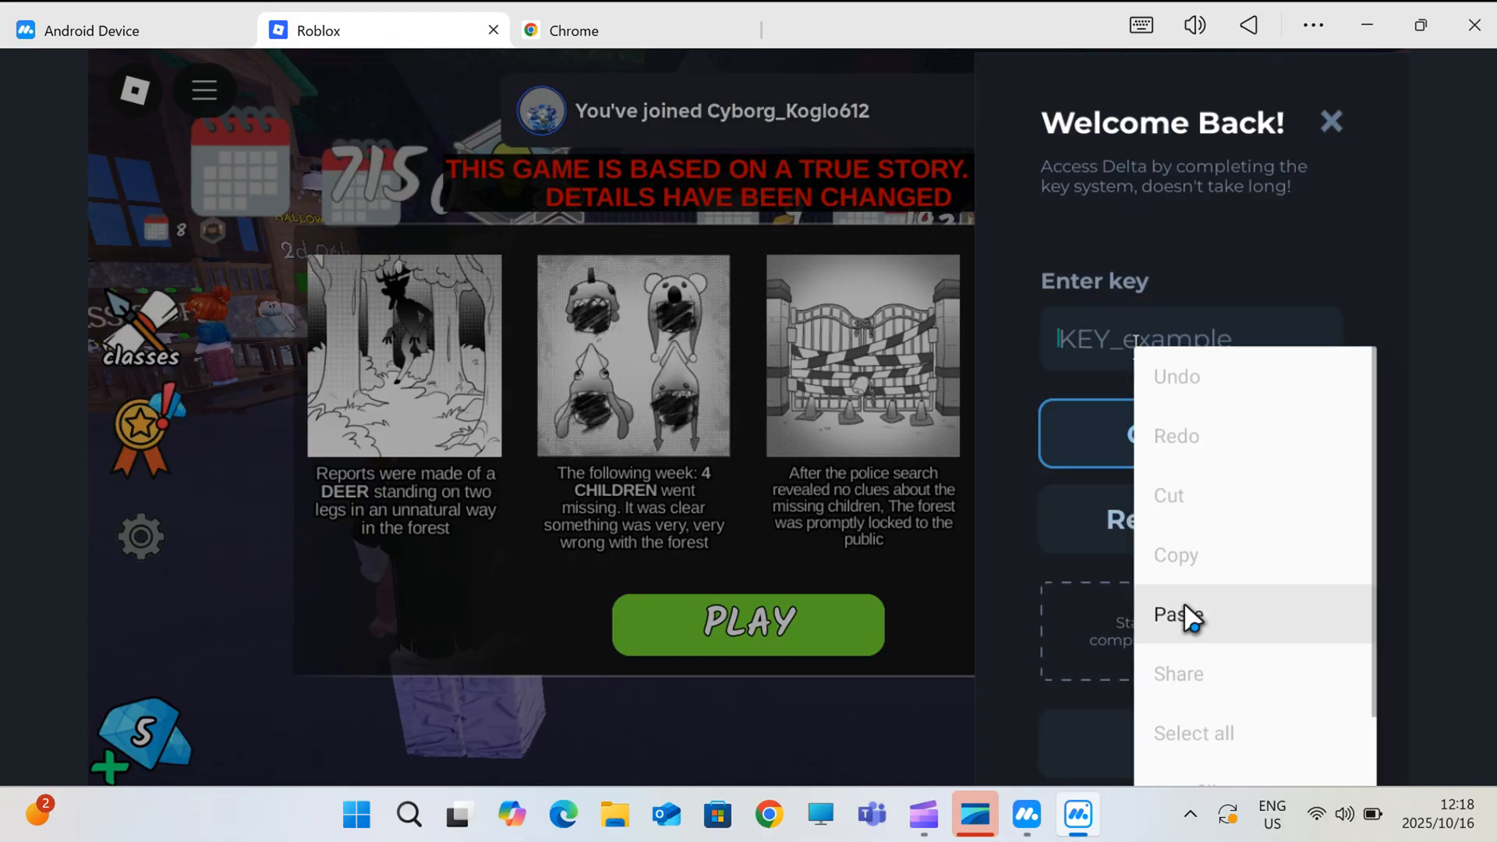
{"action": "left_click", "coordinate": [1178, 614]}
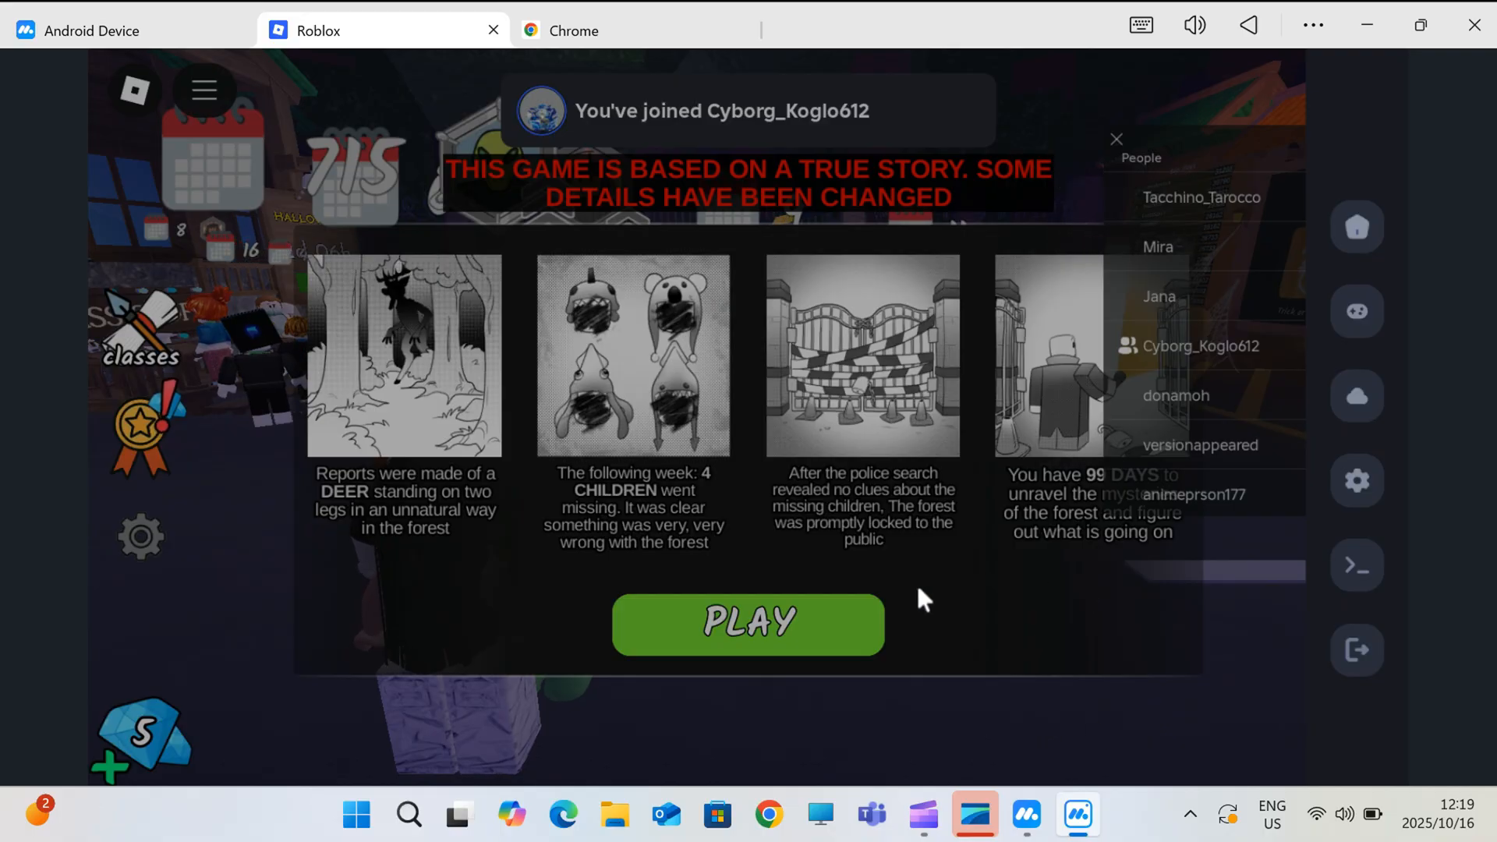
Enter the game and browse Delta's Script Hub, settings and consoles, ending on the saved scripts library.
{"action": "left_click", "coordinate": [746, 624]}
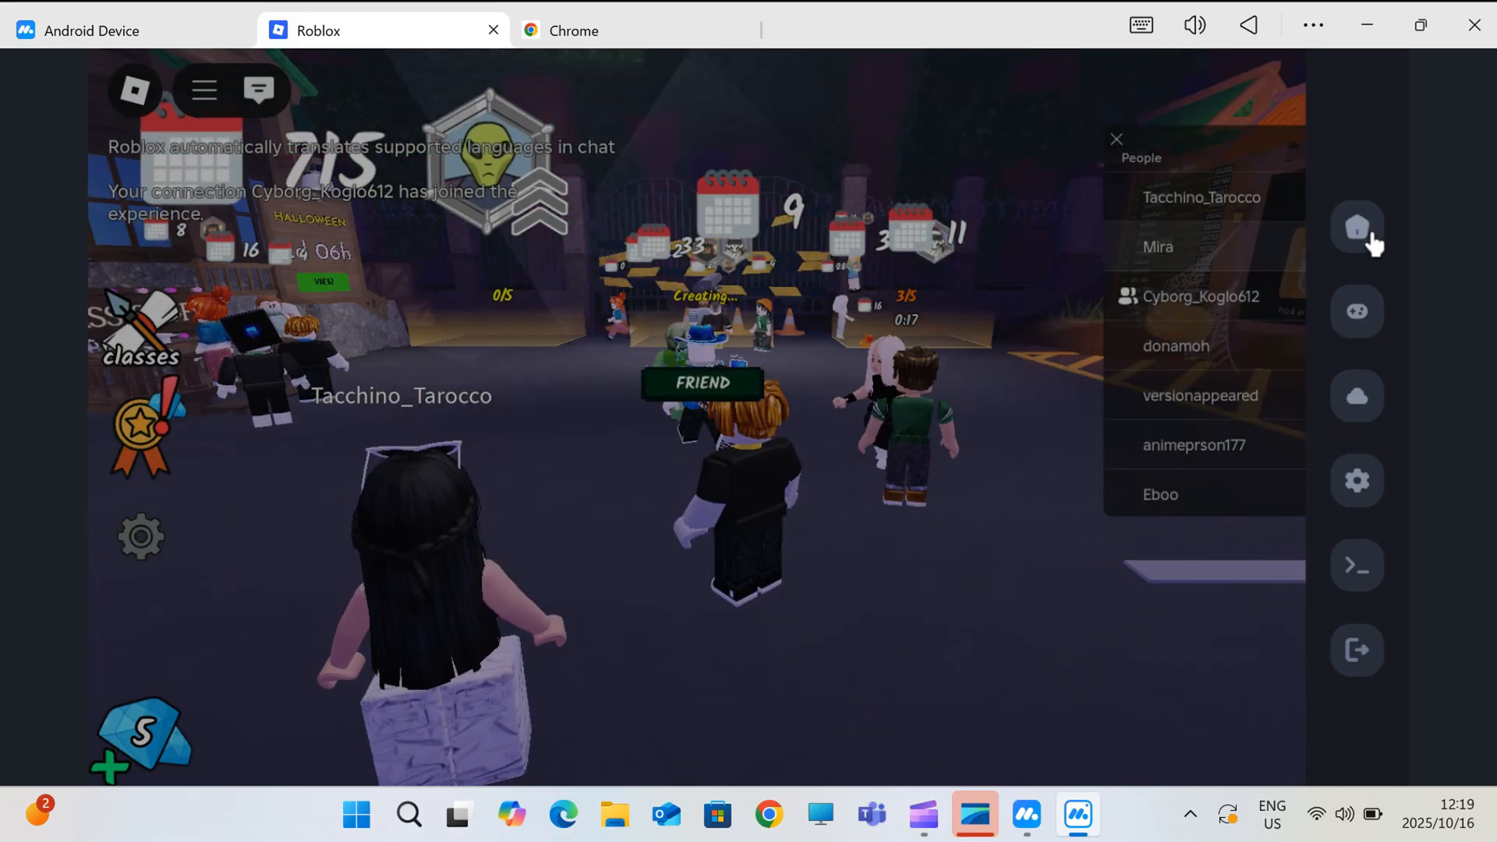
{"action": "left_click", "coordinate": [1357, 310]}
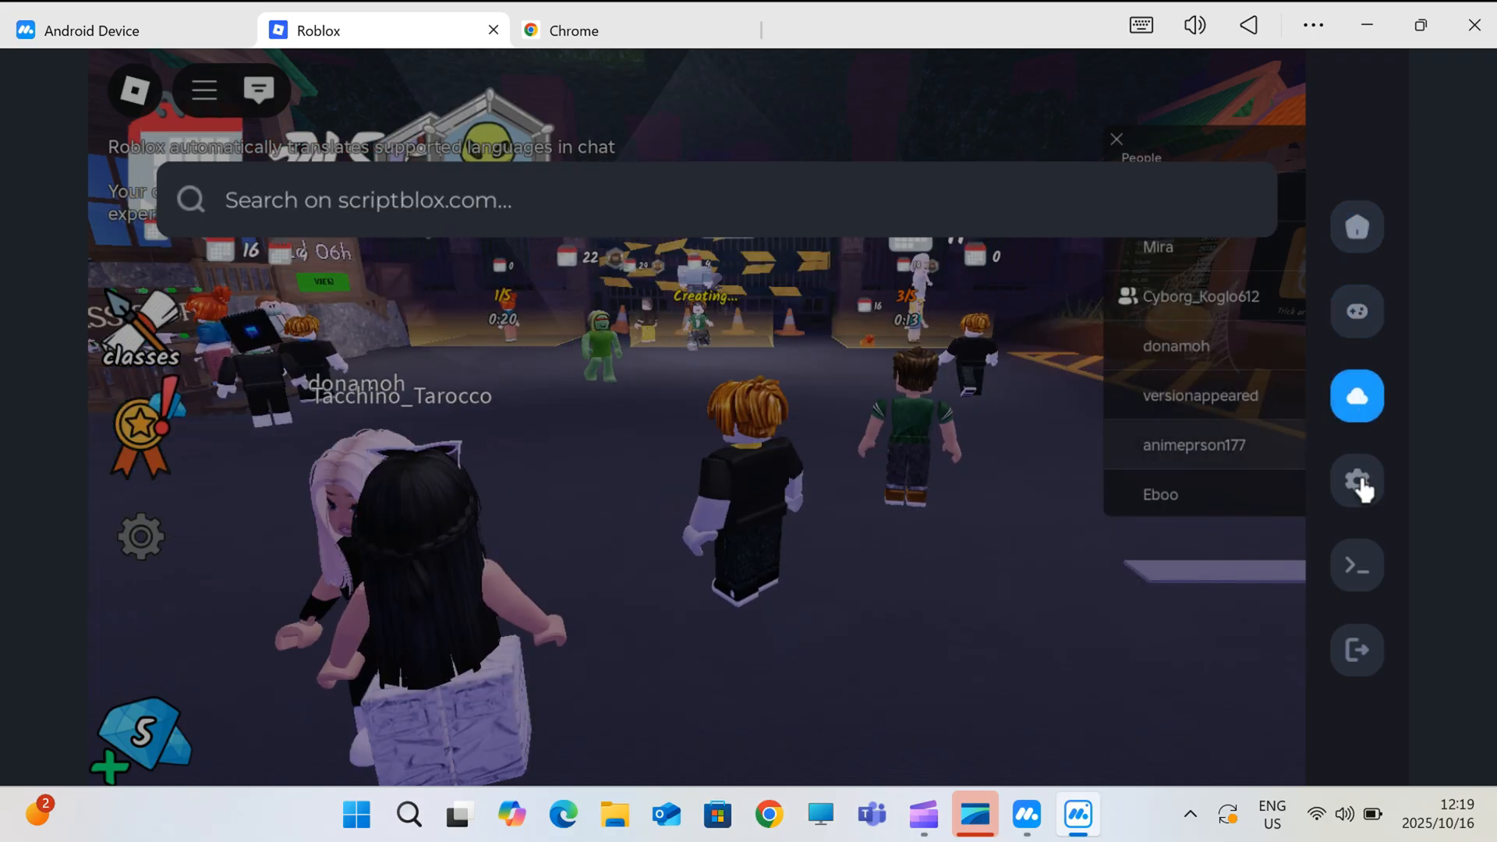
{"action": "left_click", "coordinate": [1355, 482]}
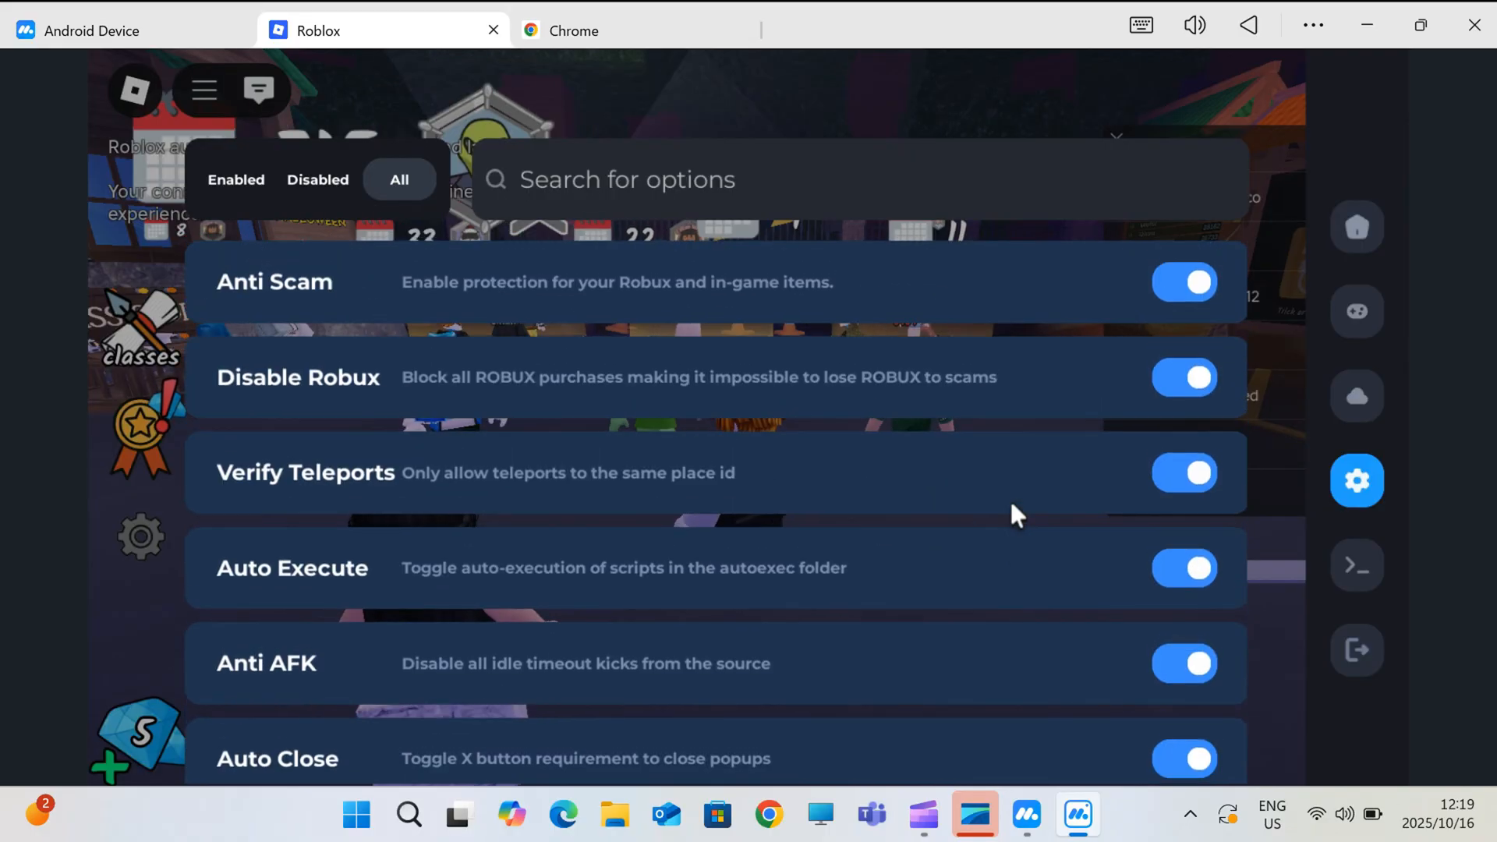
{"action": "left_click", "coordinate": [1354, 564]}
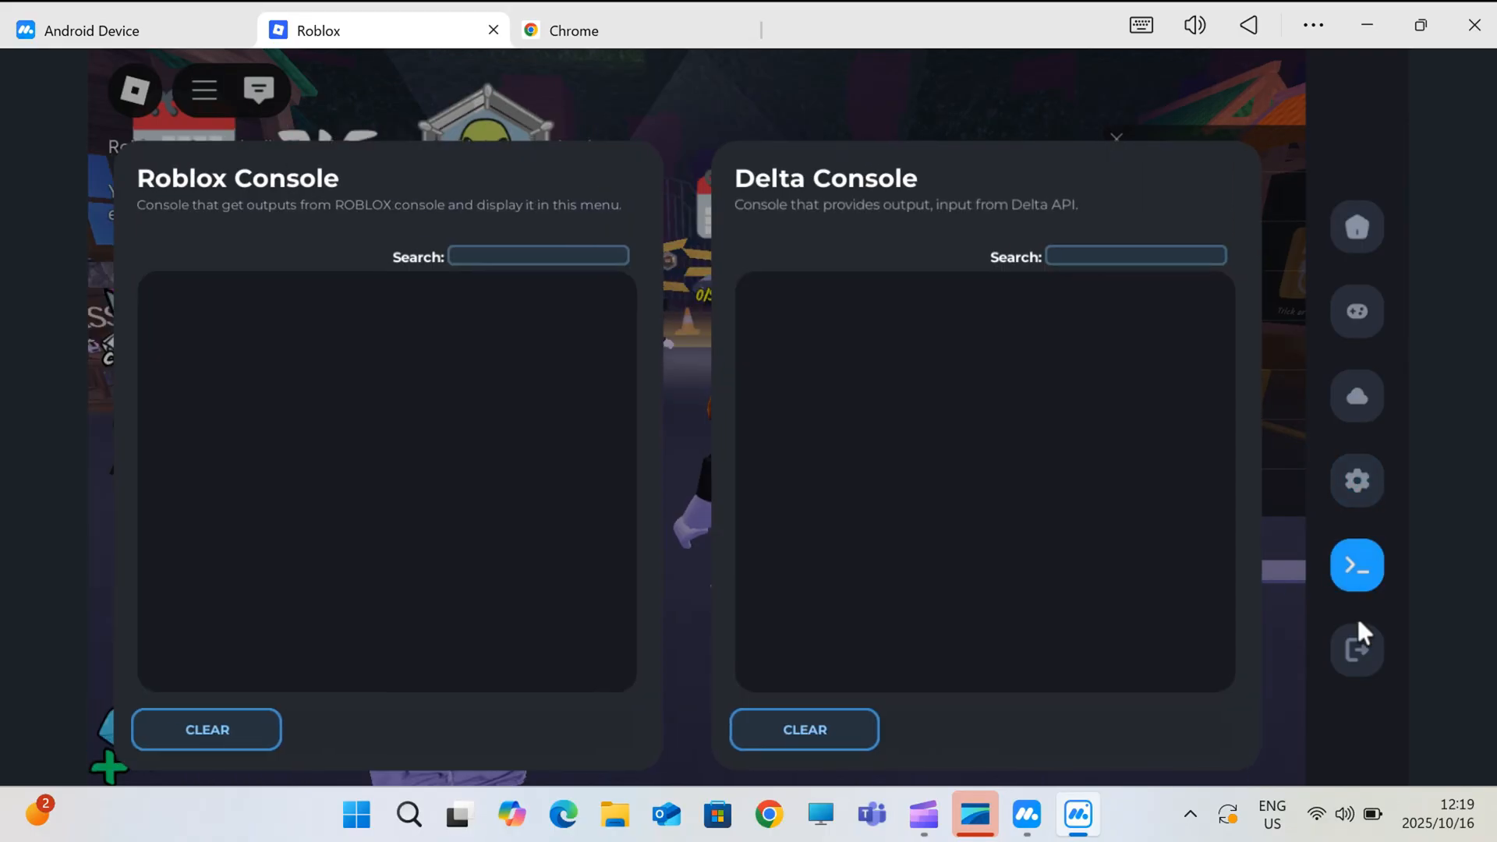
{"action": "left_click", "coordinate": [1355, 227]}
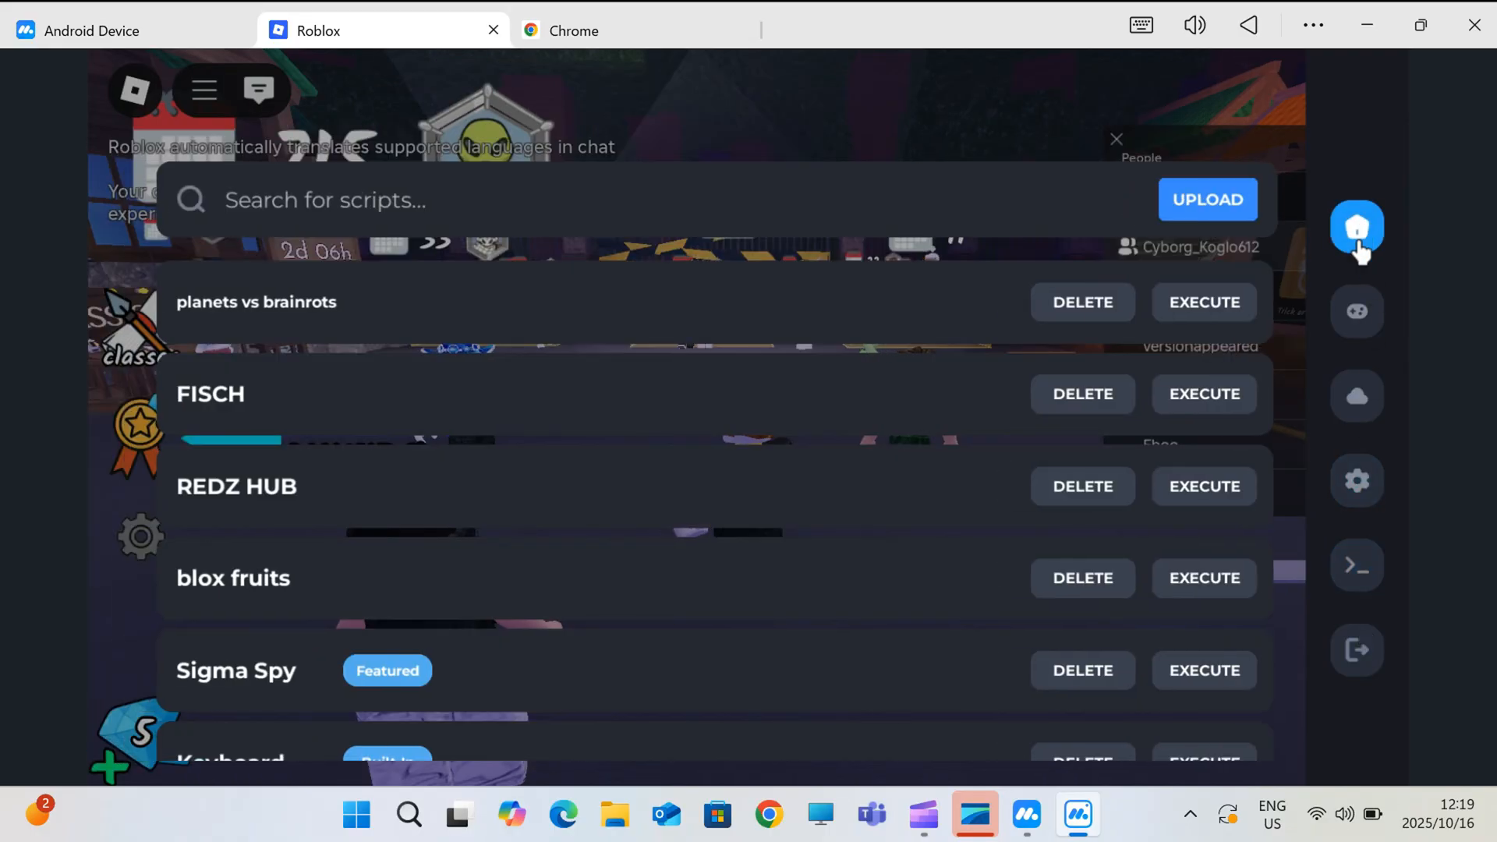